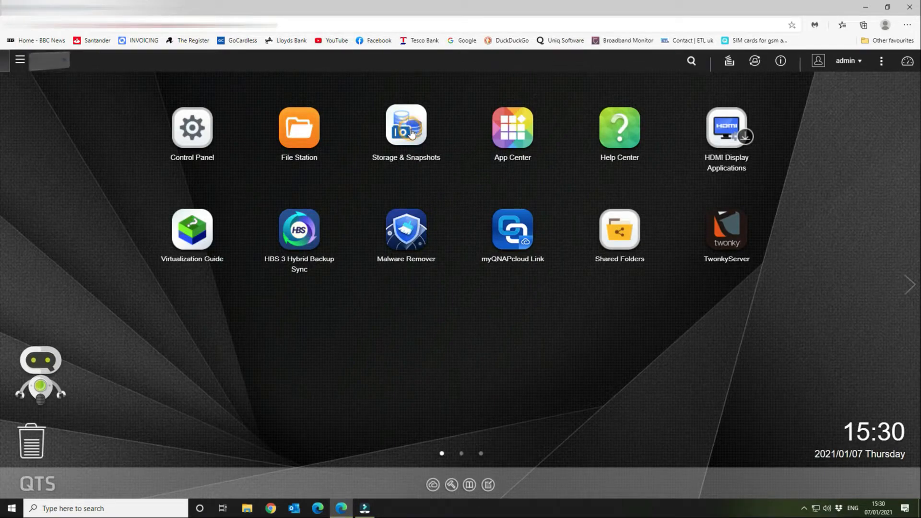
Launch Storage & Snapshots from the QTS desktop.
{"action": "left_click", "coordinate": [406, 125]}
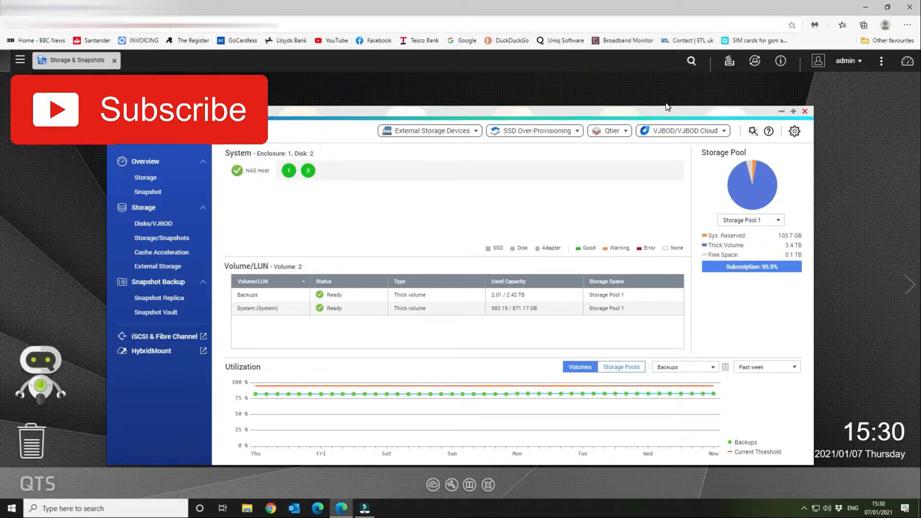
{"action": "mouse_move", "coordinate": [403, 110]}
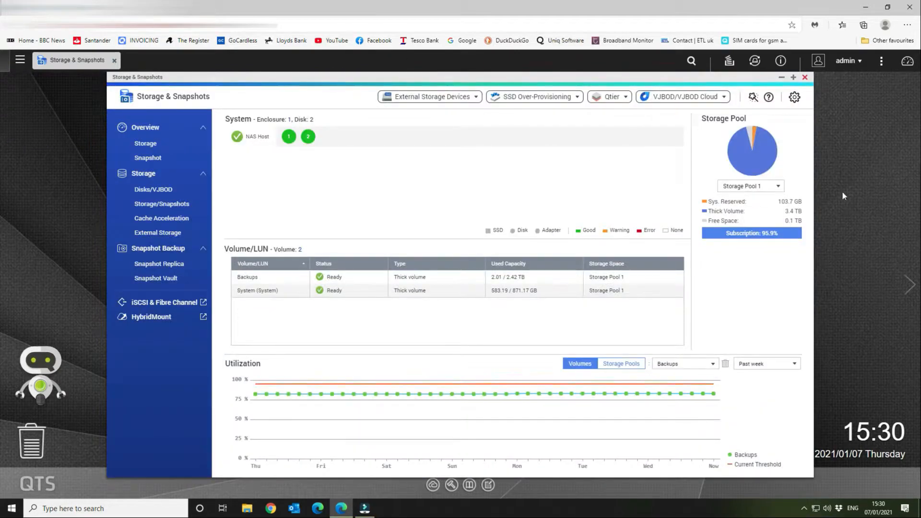
{"action": "mouse_move", "coordinate": [797, 221]}
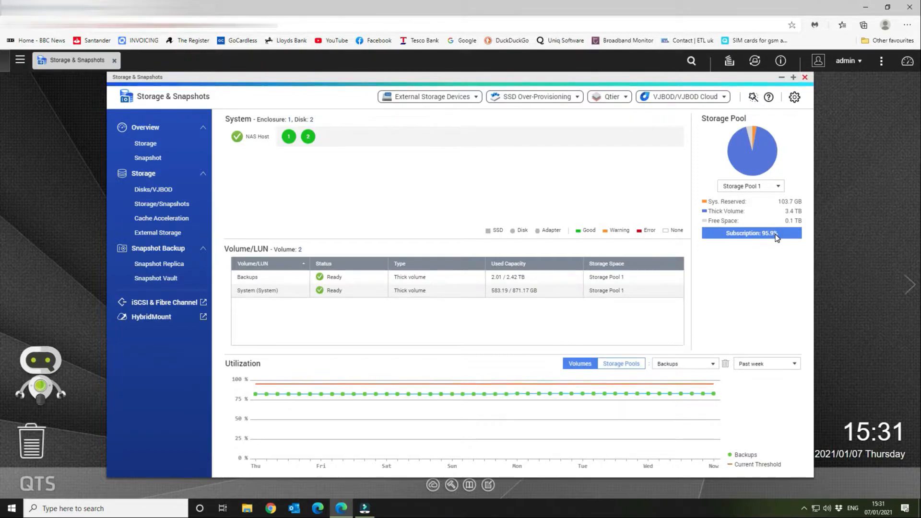
{"action": "mouse_move", "coordinate": [263, 179]}
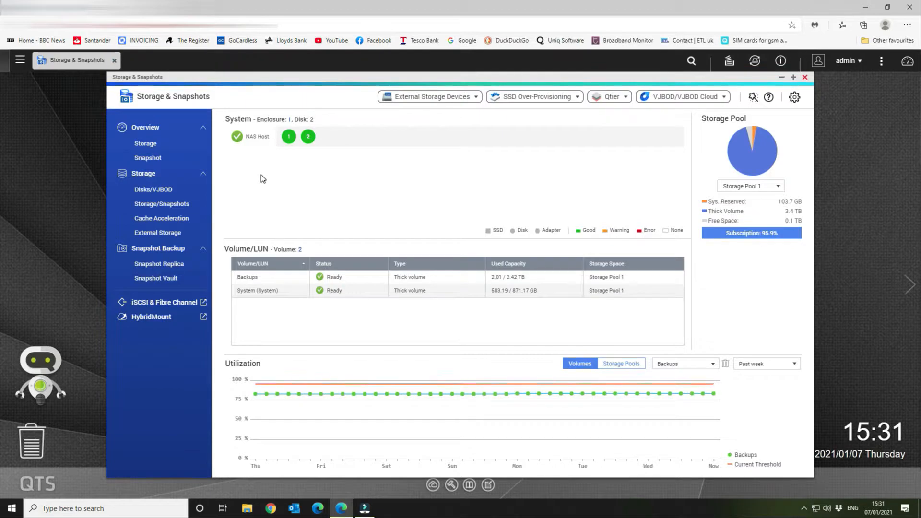
{"action": "mouse_move", "coordinate": [289, 140]}
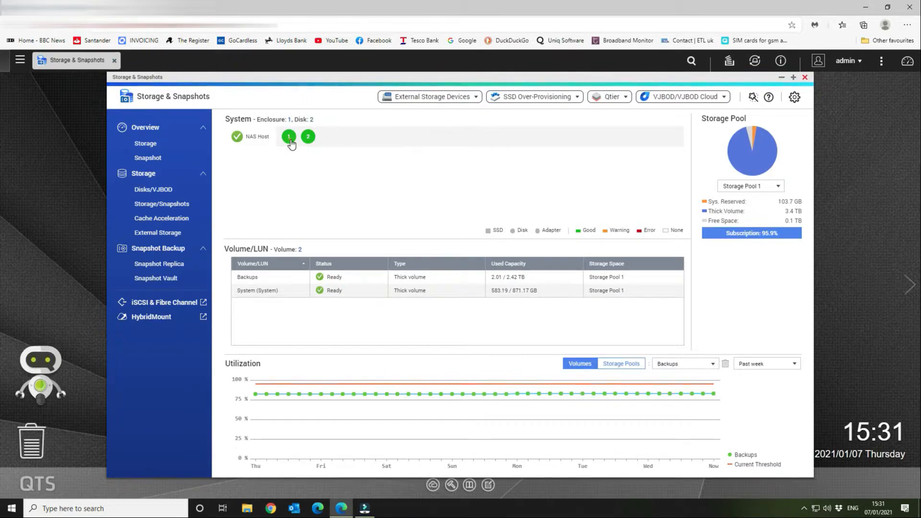
{"action": "left_click", "coordinate": [289, 136]}
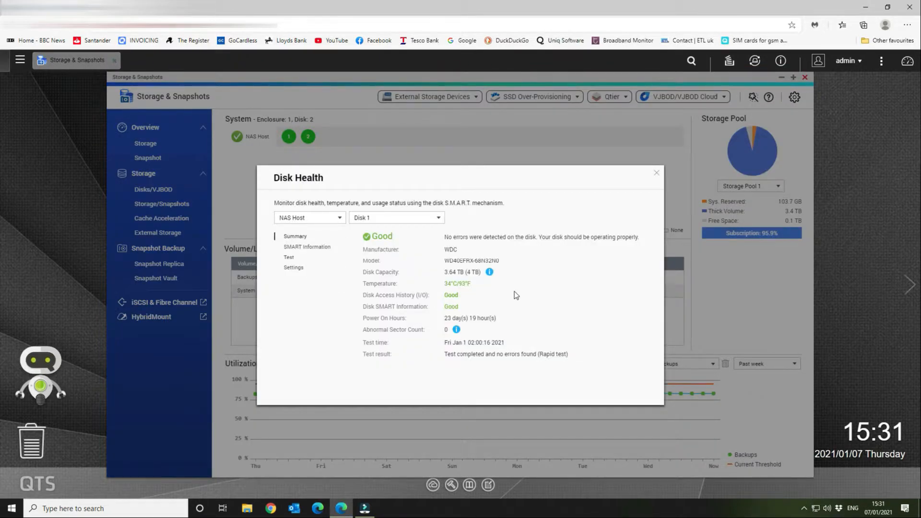
{"action": "mouse_move", "coordinate": [457, 277]}
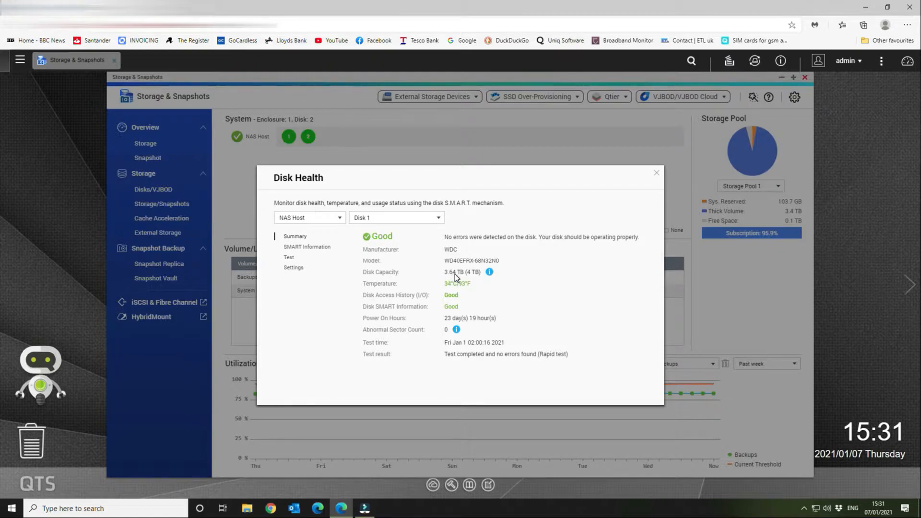
{"action": "mouse_move", "coordinate": [462, 281]}
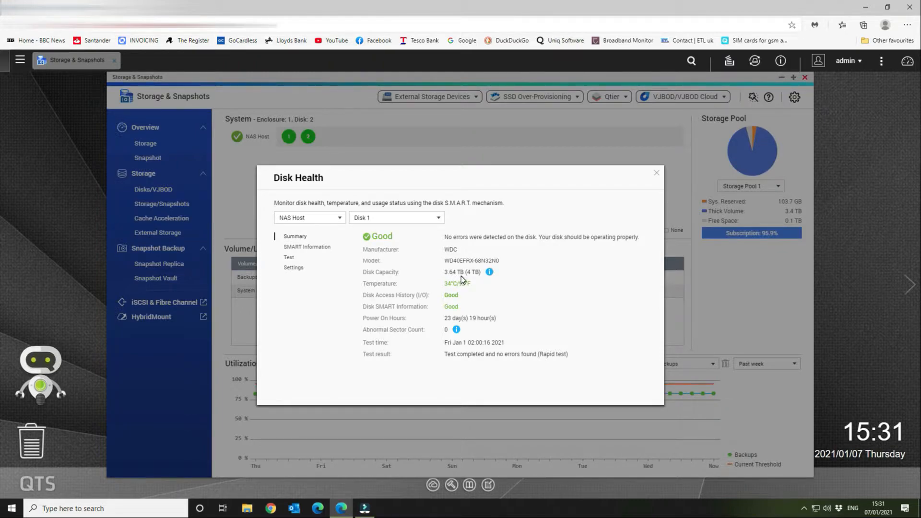
{"action": "mouse_move", "coordinate": [475, 277]}
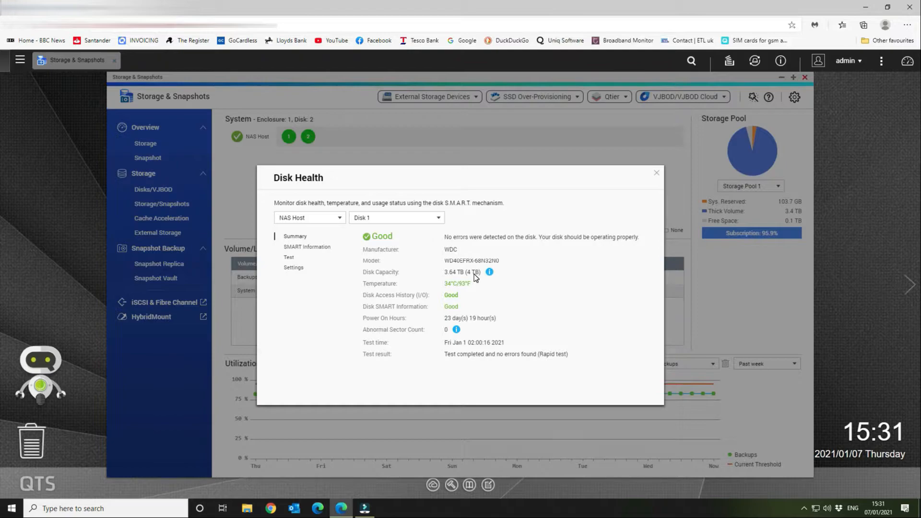
{"action": "mouse_move", "coordinate": [480, 270]}
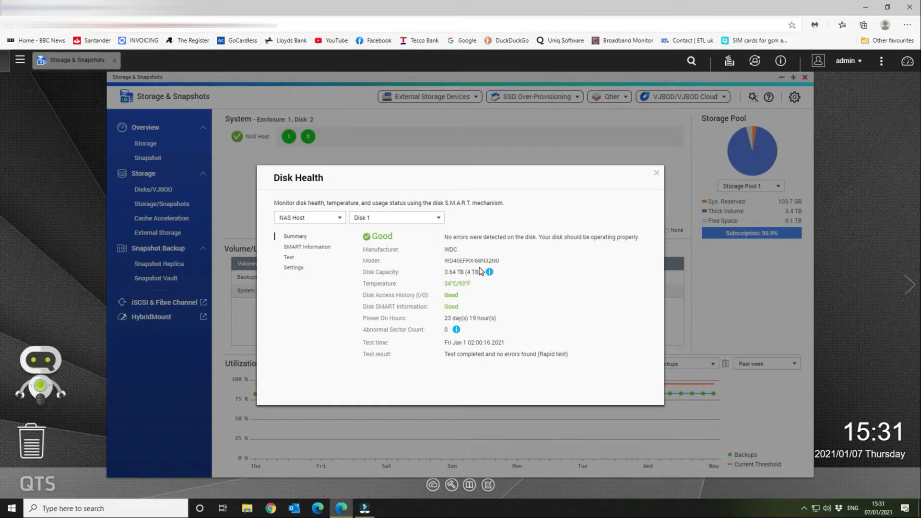
{"action": "left_click", "coordinate": [395, 218]}
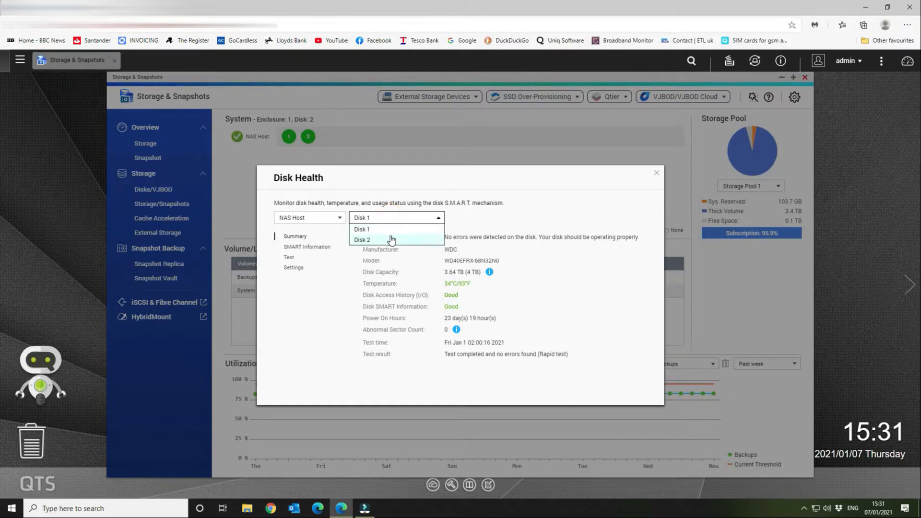
{"action": "left_click", "coordinate": [361, 239]}
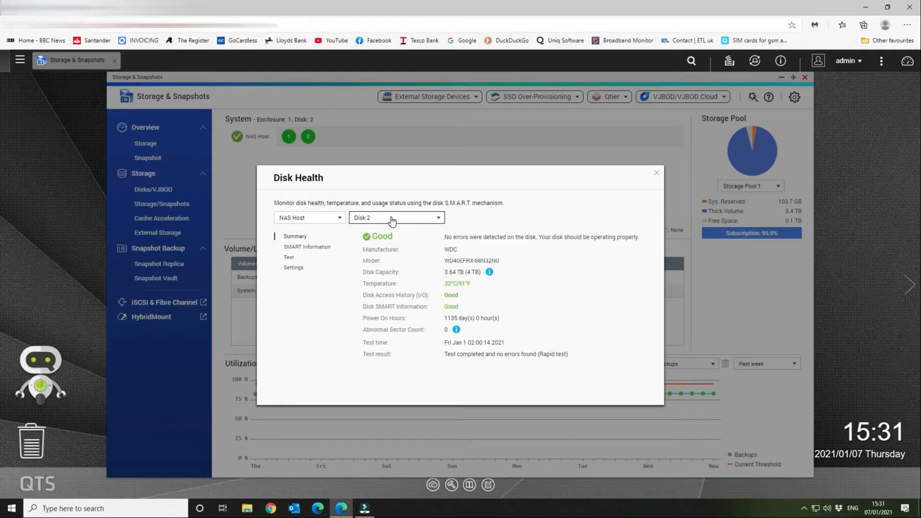
{"action": "left_click", "coordinate": [396, 218]}
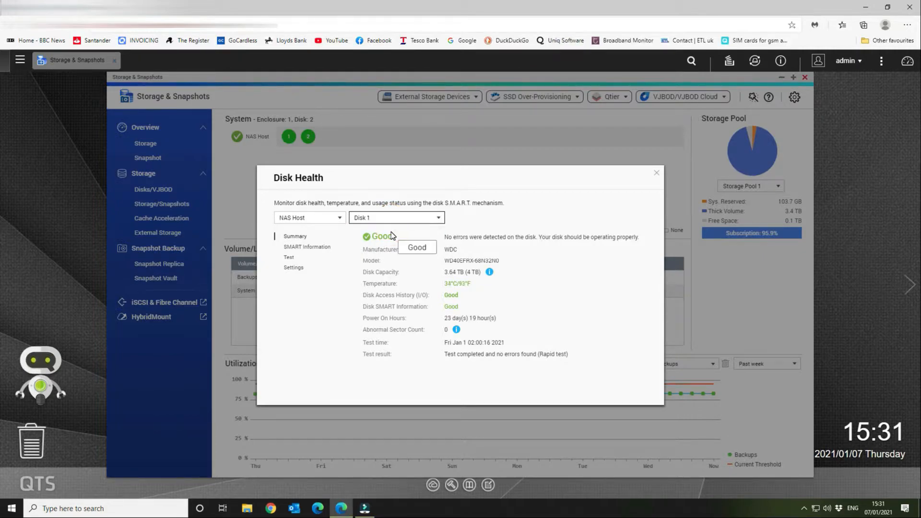
{"action": "mouse_move", "coordinate": [448, 323]}
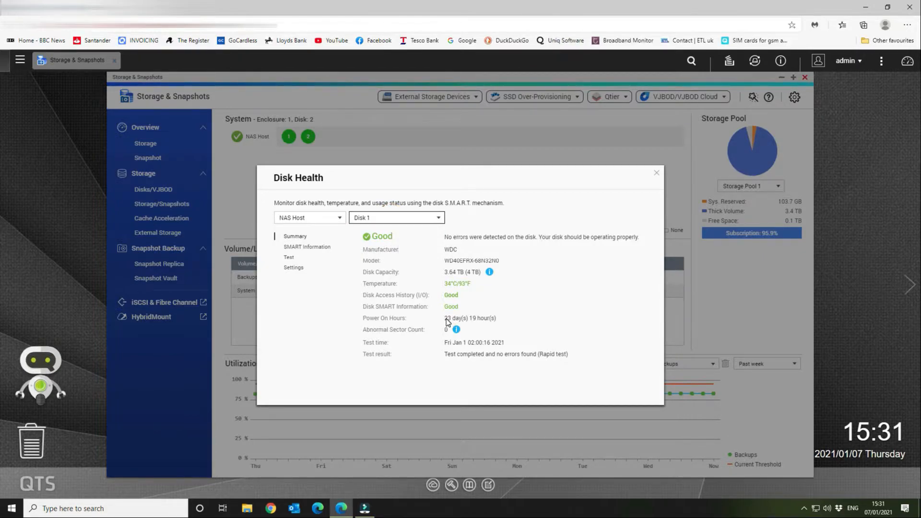
{"action": "left_click", "coordinate": [394, 218]}
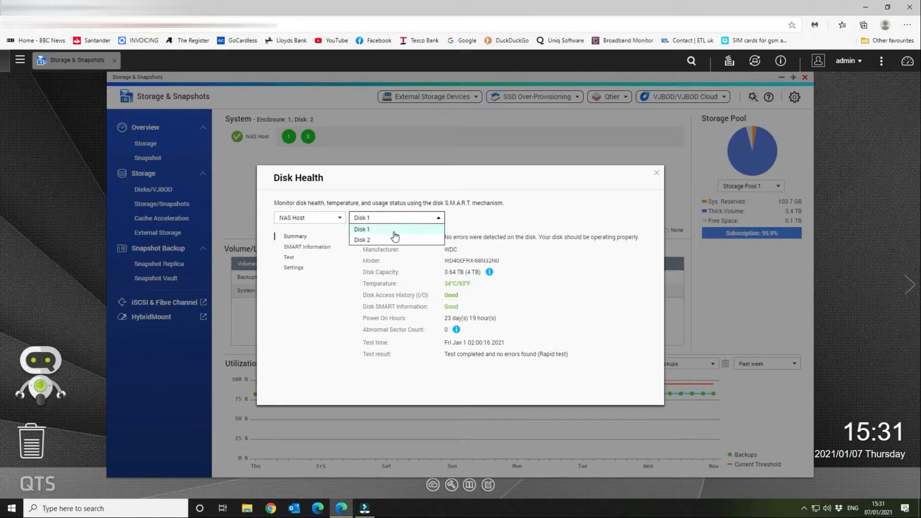
{"action": "left_click", "coordinate": [363, 239]}
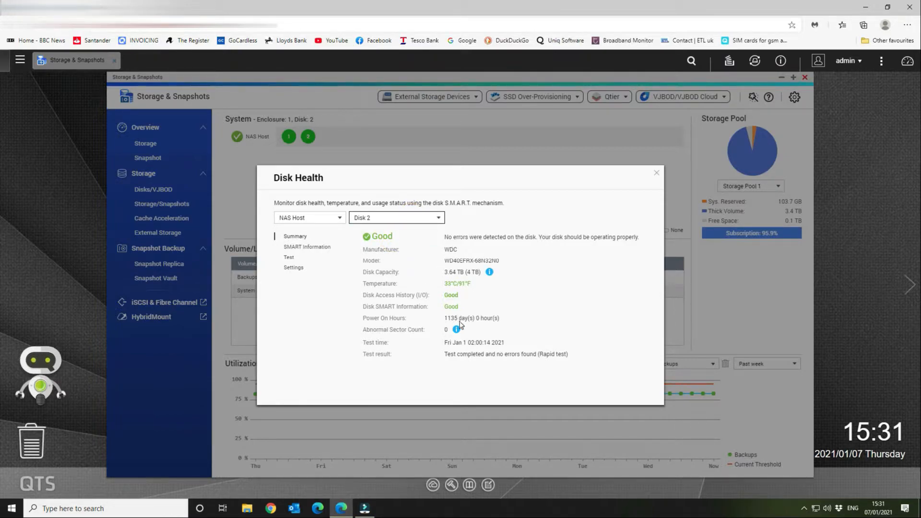
{"action": "mouse_move", "coordinate": [409, 228]}
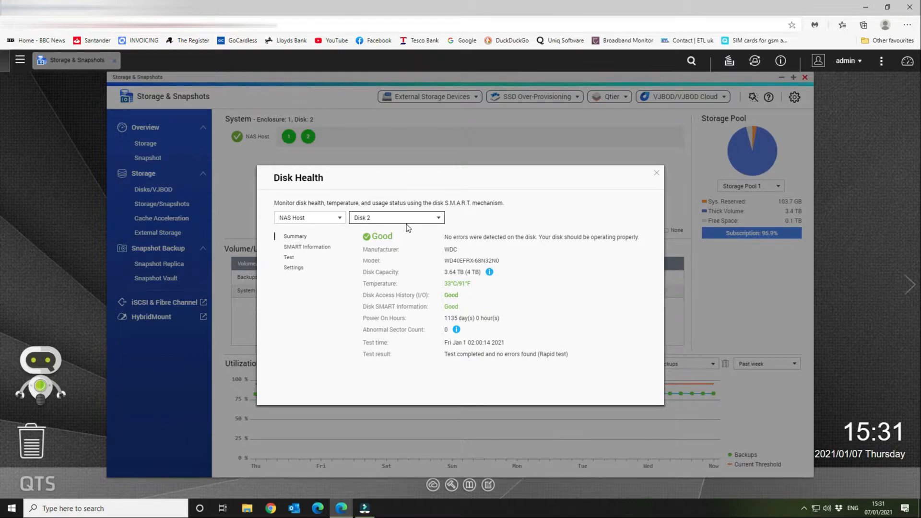
{"action": "mouse_move", "coordinate": [665, 179]}
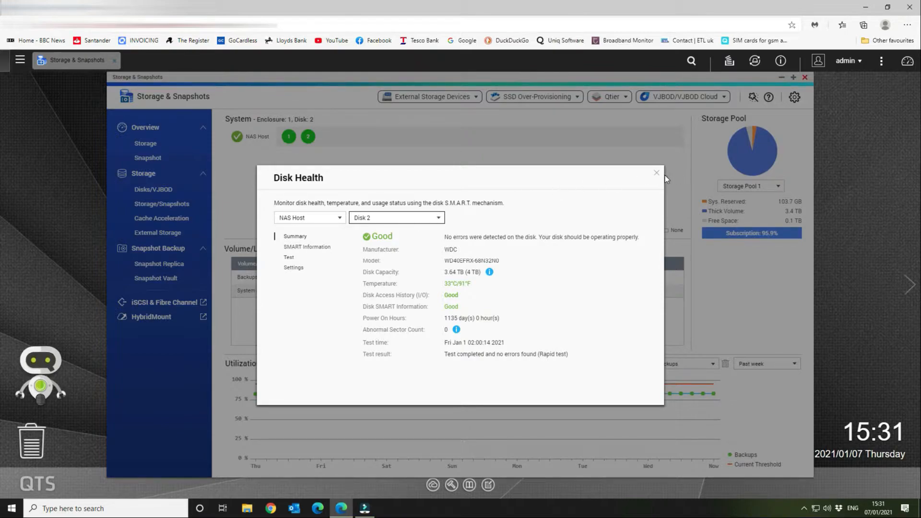
{"action": "left_click", "coordinate": [656, 172]}
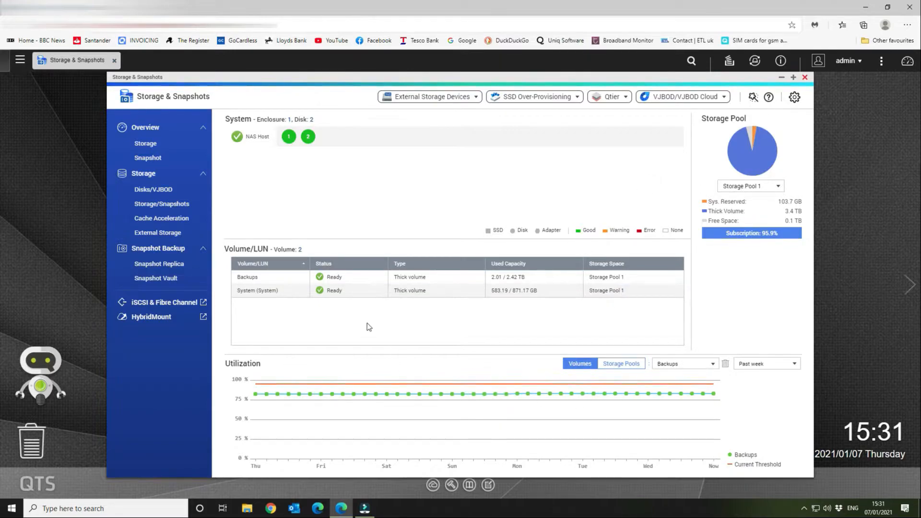
{"action": "mouse_move", "coordinate": [493, 163]}
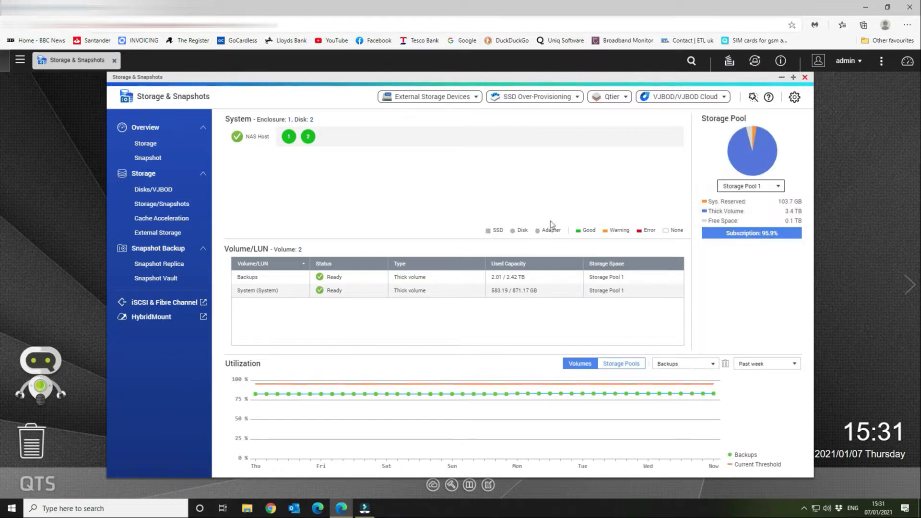
{"action": "mouse_move", "coordinate": [567, 141]}
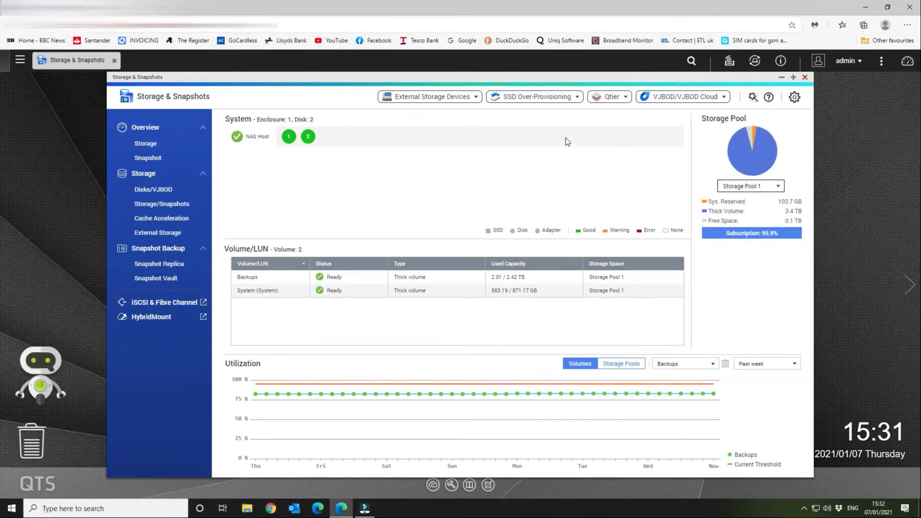
{"action": "mouse_move", "coordinate": [493, 174]}
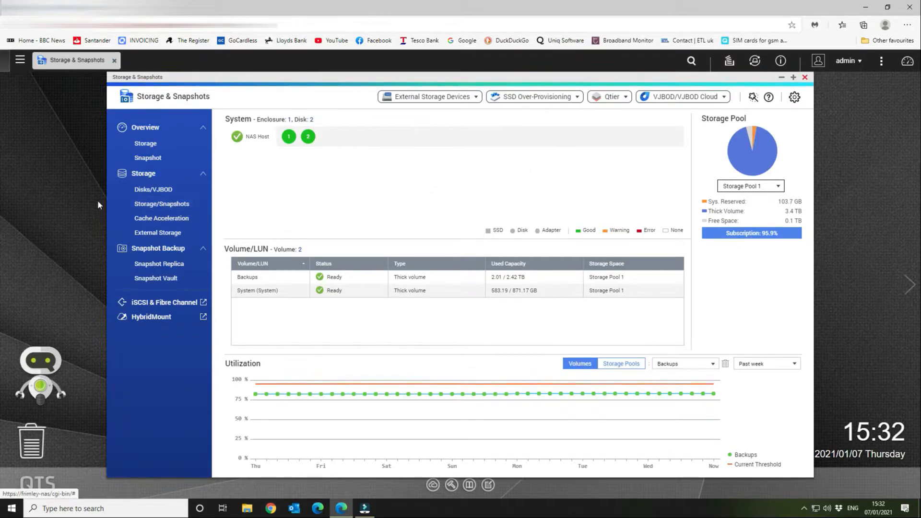
Show the Storage/Snapshots list with Storage Pool 1 (3.63 TB) expanded to its Backups and System volumes.
{"action": "left_click", "coordinate": [162, 203]}
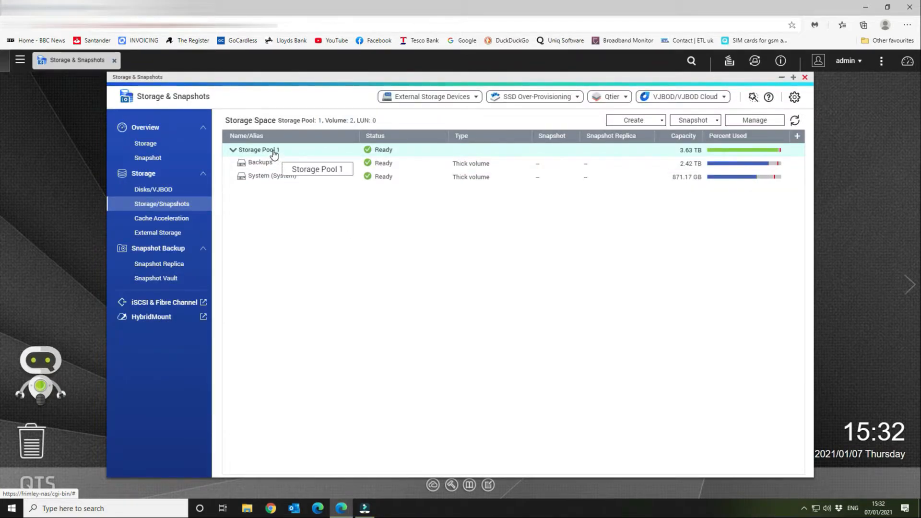
{"action": "left_click", "coordinate": [258, 150]}
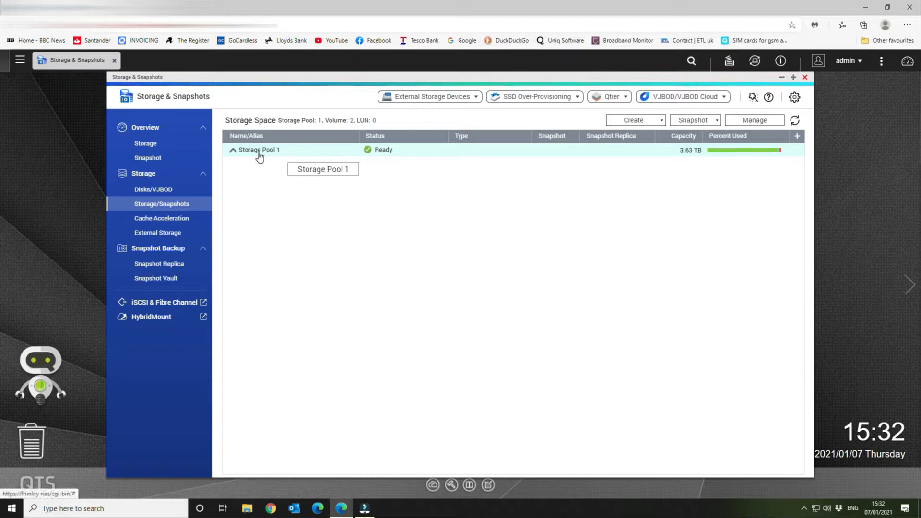
{"action": "left_click", "coordinate": [232, 150]}
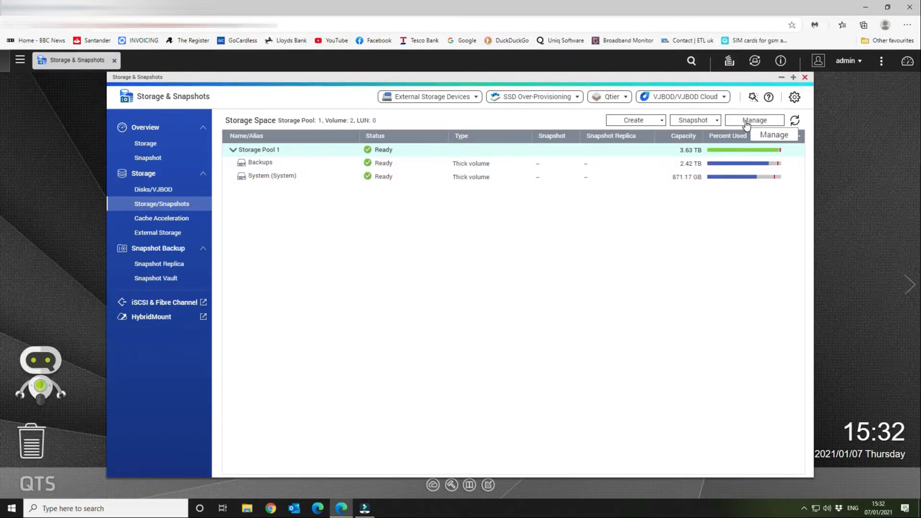
Start Replace Disks One by One for Storage Pool 1's RAID group via Manage.
{"action": "left_click", "coordinate": [754, 120]}
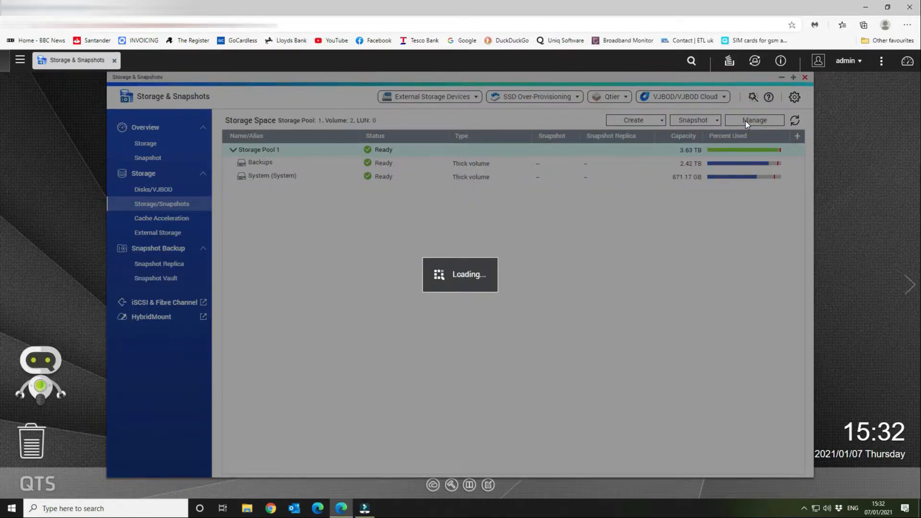
{"action": "left_click", "coordinate": [755, 120]}
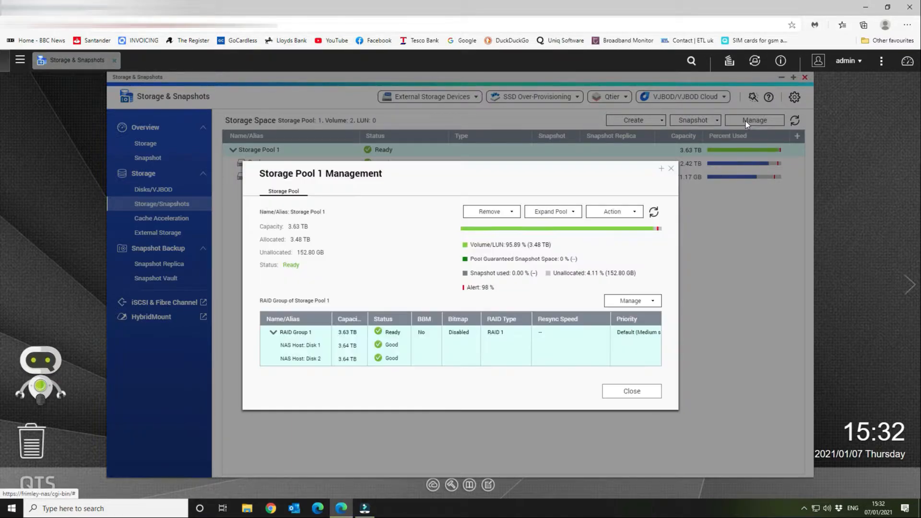
{"action": "mouse_move", "coordinate": [721, 161]}
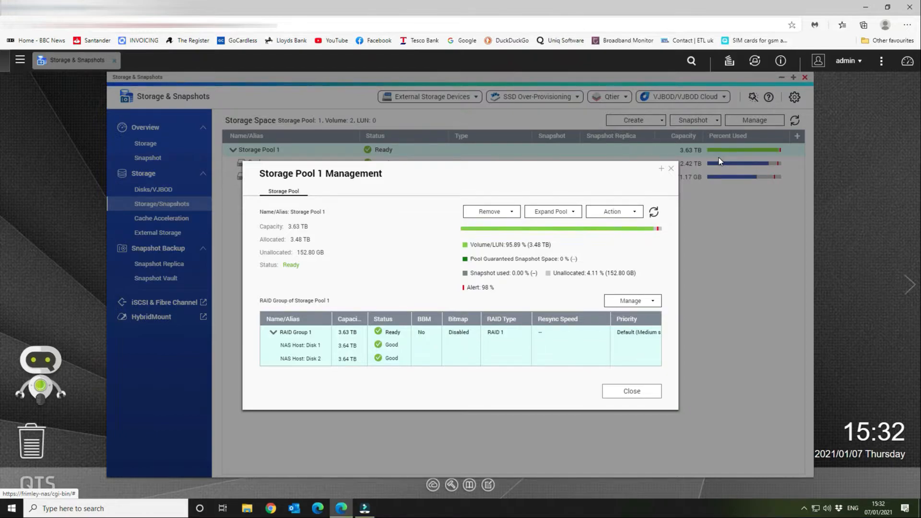
{"action": "left_click", "coordinate": [631, 301]}
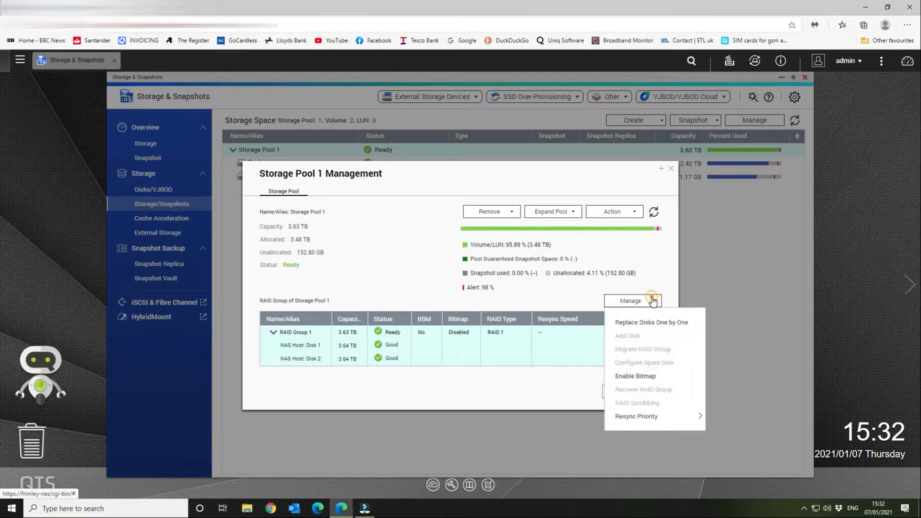
{"action": "mouse_move", "coordinate": [634, 329]}
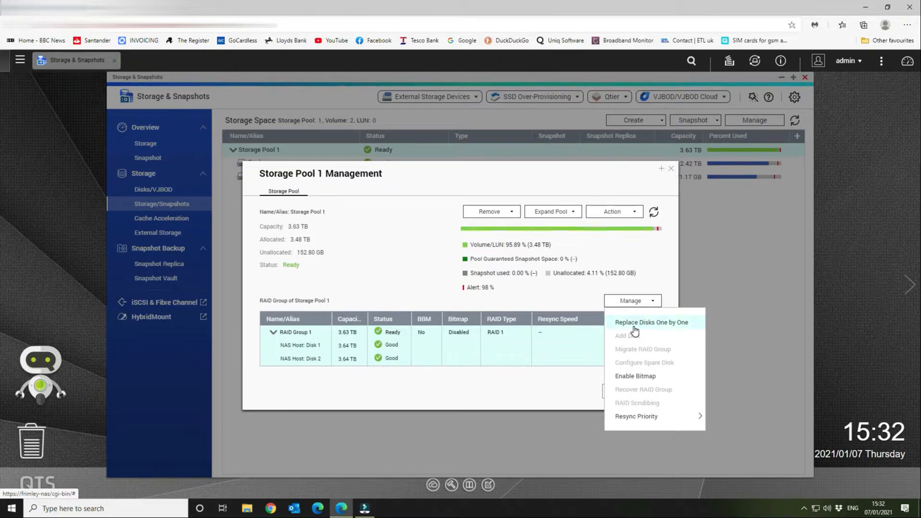
{"action": "mouse_move", "coordinate": [683, 328]}
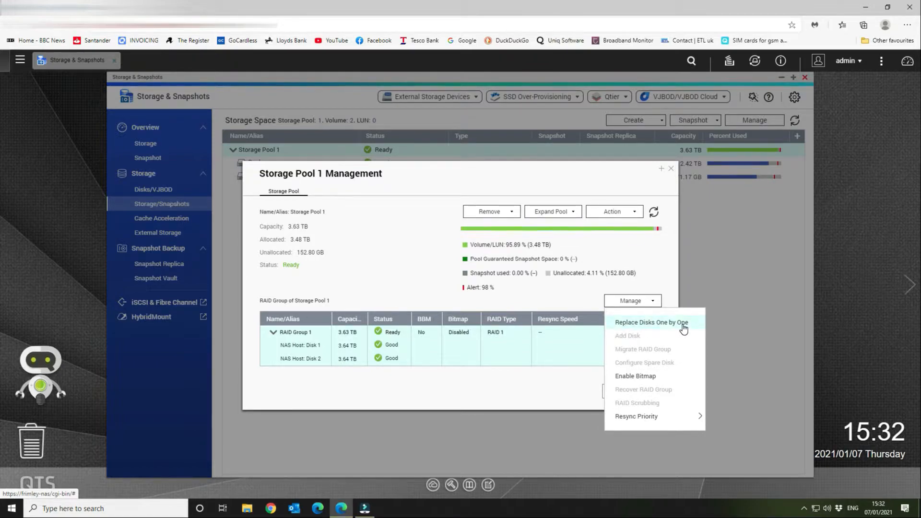
{"action": "left_click", "coordinate": [650, 322]}
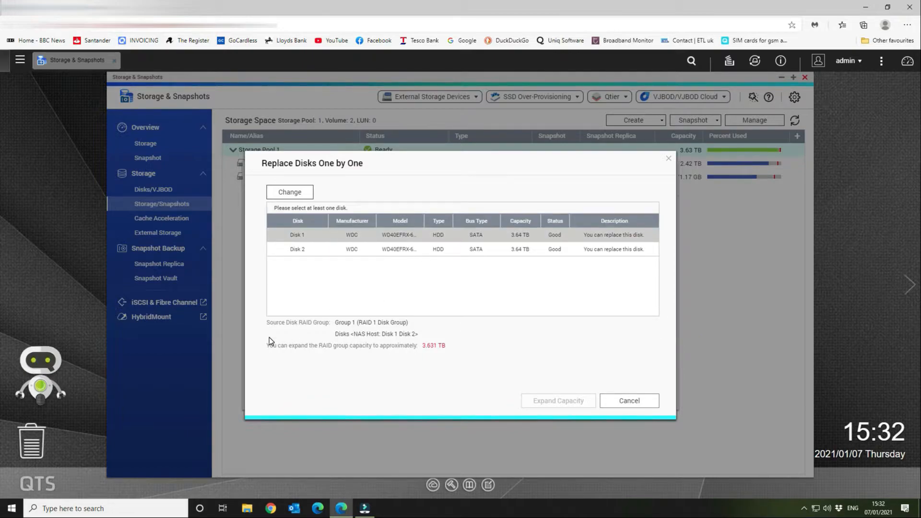
{"action": "mouse_move", "coordinate": [336, 257]}
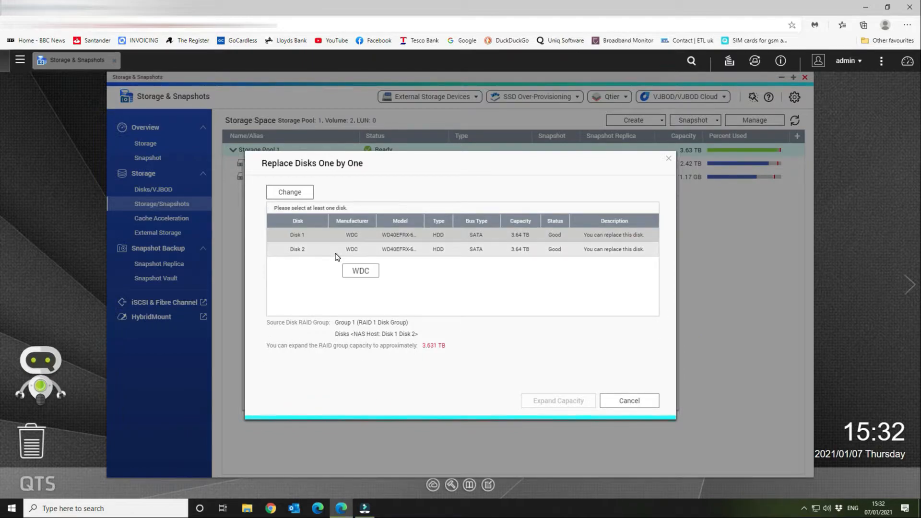
{"action": "mouse_move", "coordinate": [427, 375]}
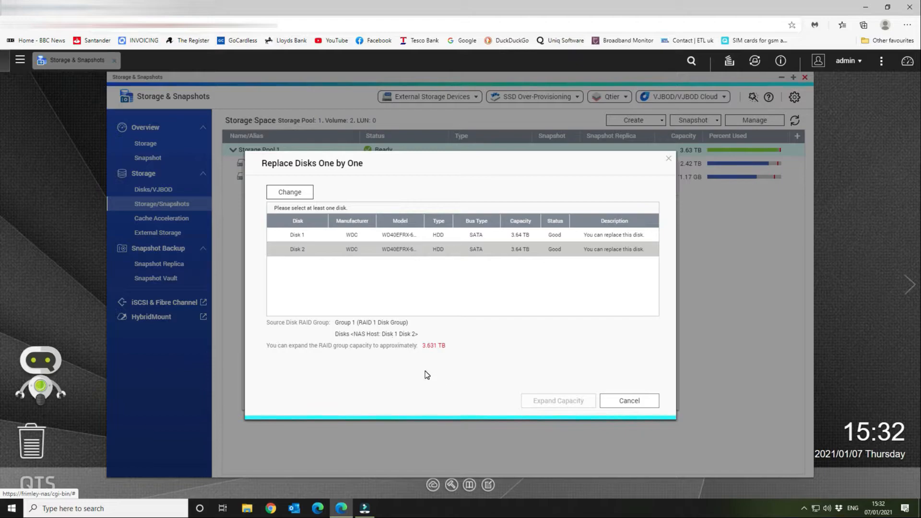
{"action": "mouse_move", "coordinate": [289, 192]}
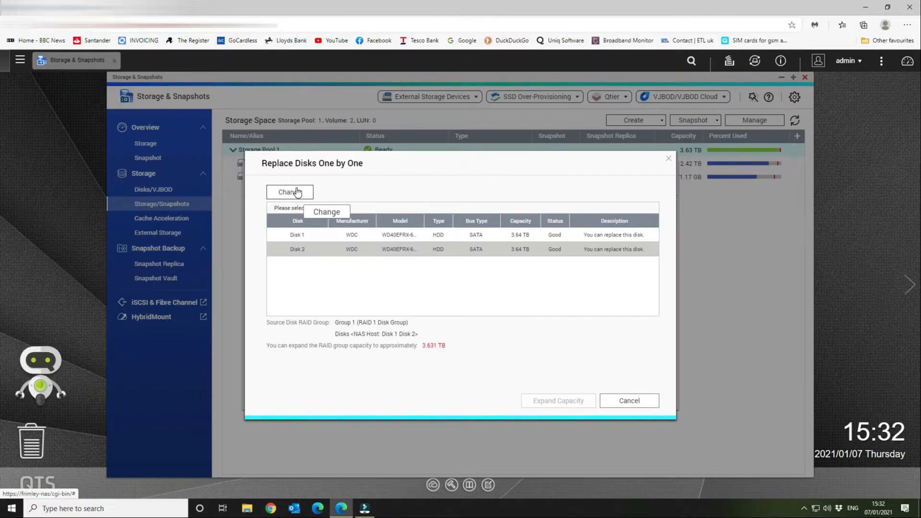
{"action": "left_click", "coordinate": [289, 192]}
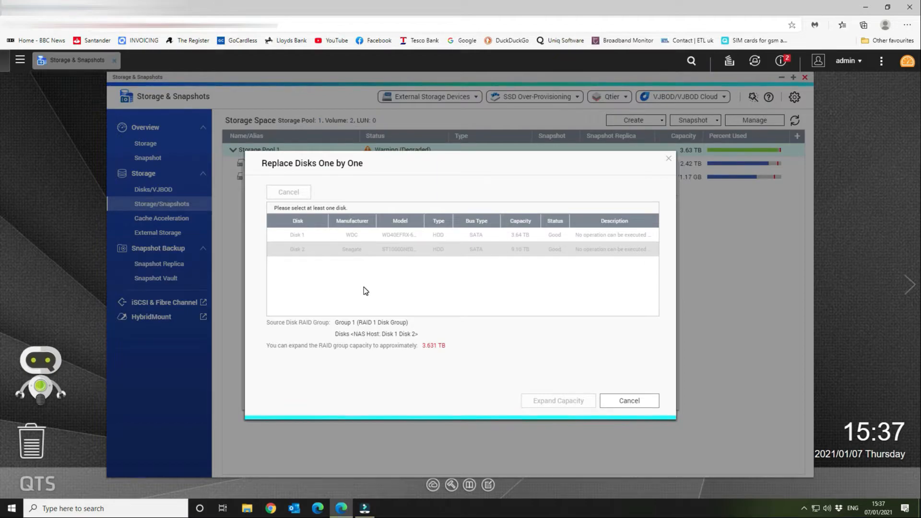
{"action": "mouse_move", "coordinate": [476, 249]}
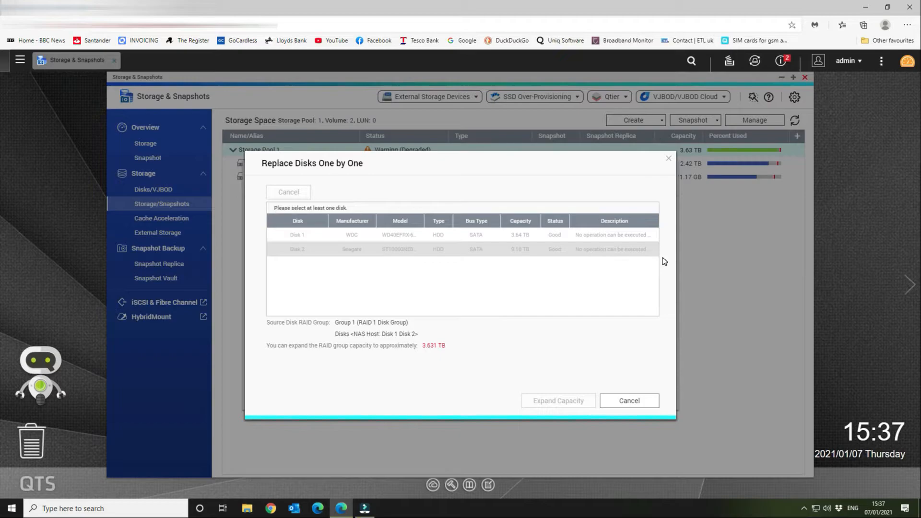
{"action": "mouse_move", "coordinate": [645, 249]}
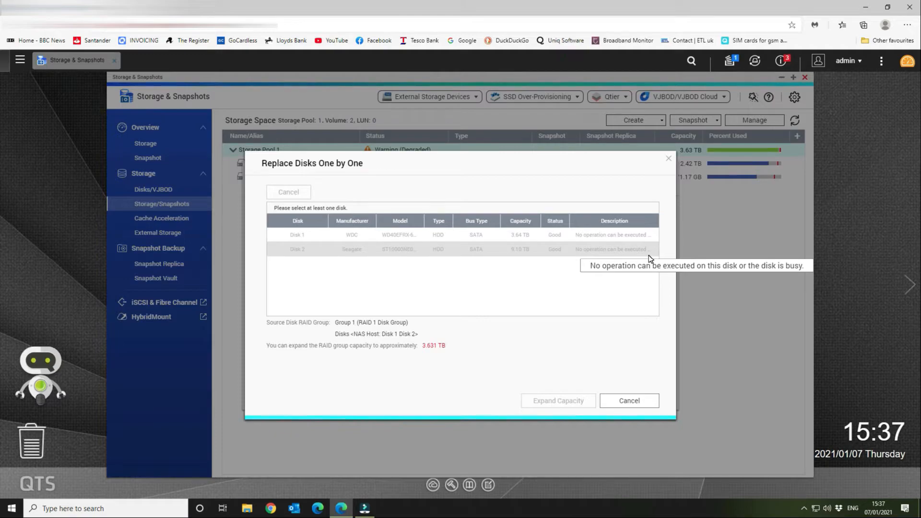
{"action": "left_click", "coordinate": [297, 248]}
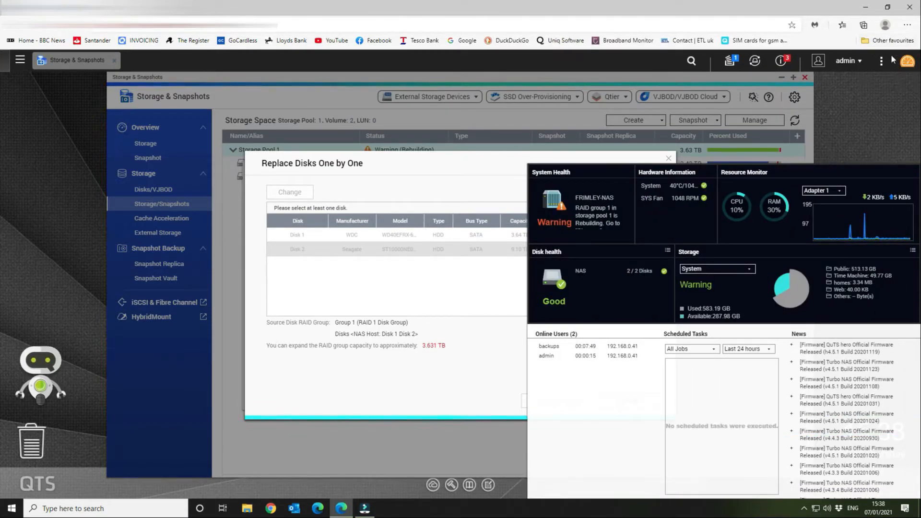
{"action": "mouse_move", "coordinate": [908, 61]}
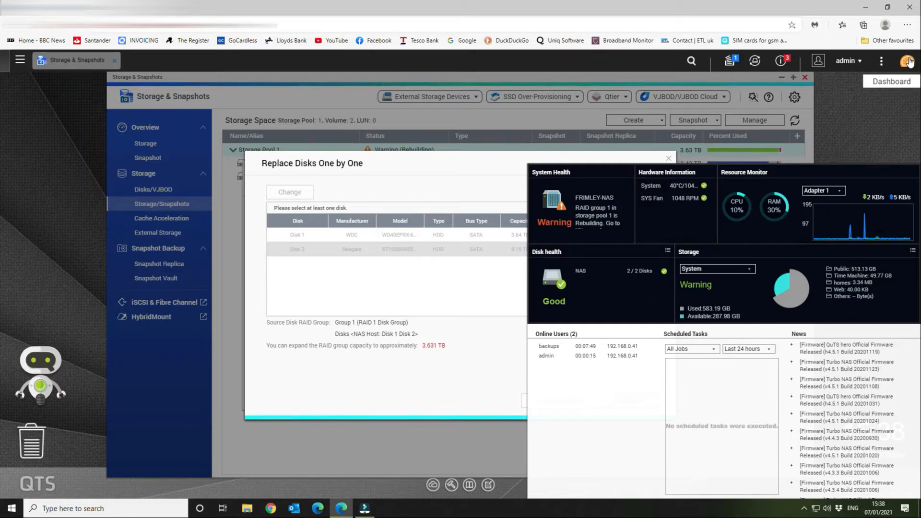
{"action": "mouse_move", "coordinate": [594, 218]}
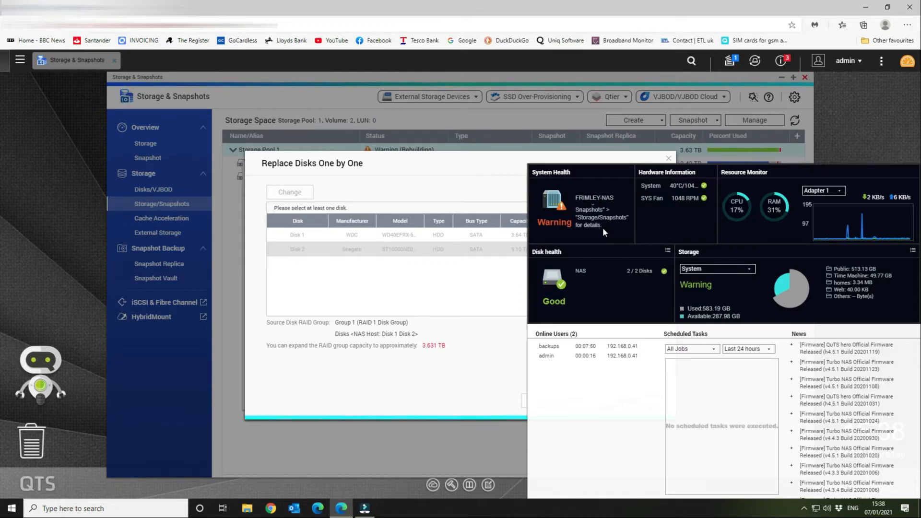
{"action": "mouse_move", "coordinate": [906, 60]}
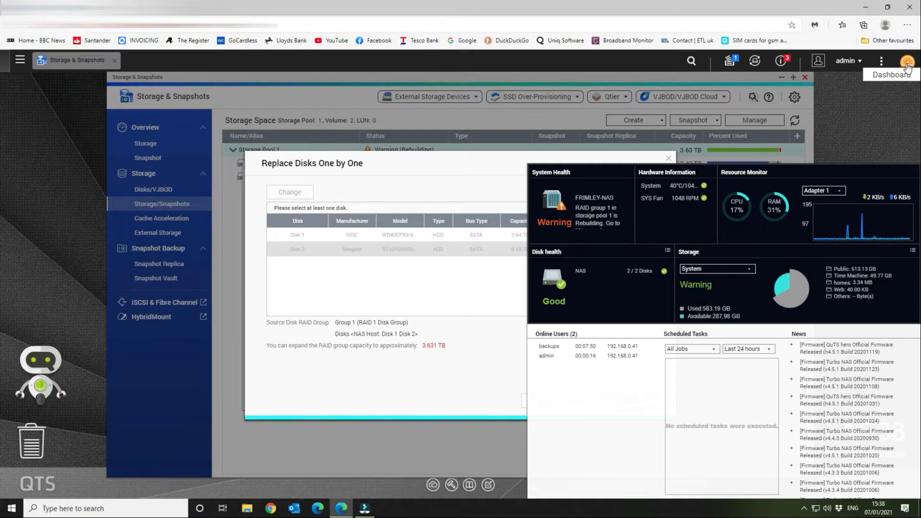
Close the system health overview and check the rebuild status onto the new 9.10 TB Disk 2.
{"action": "left_click", "coordinate": [907, 61]}
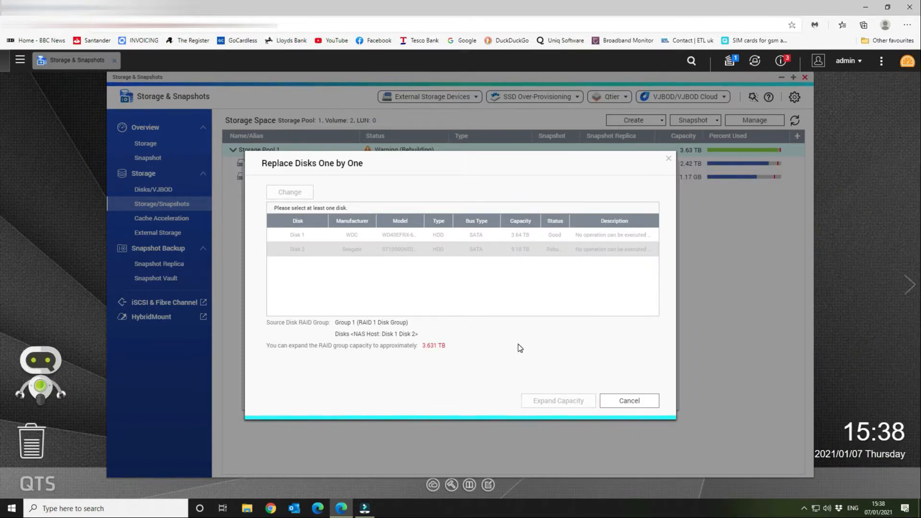
{"action": "mouse_move", "coordinate": [519, 342]}
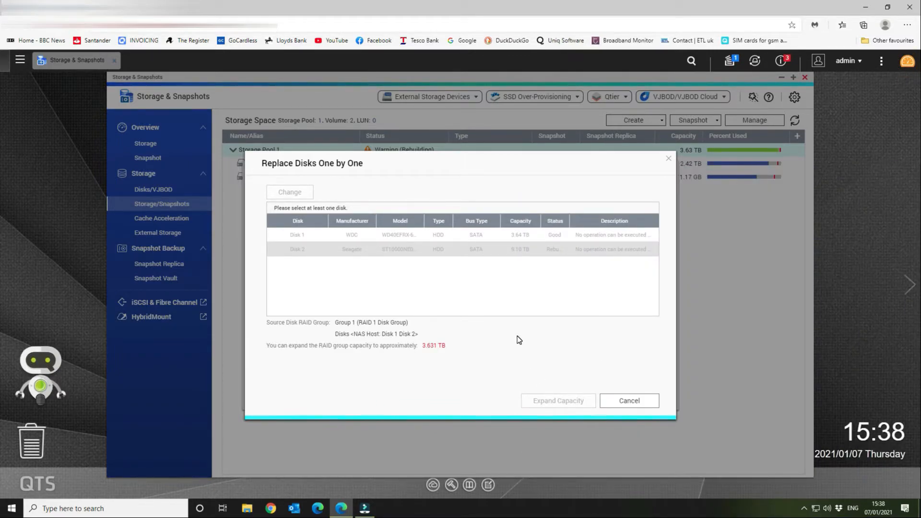
{"action": "left_click", "coordinate": [782, 61]}
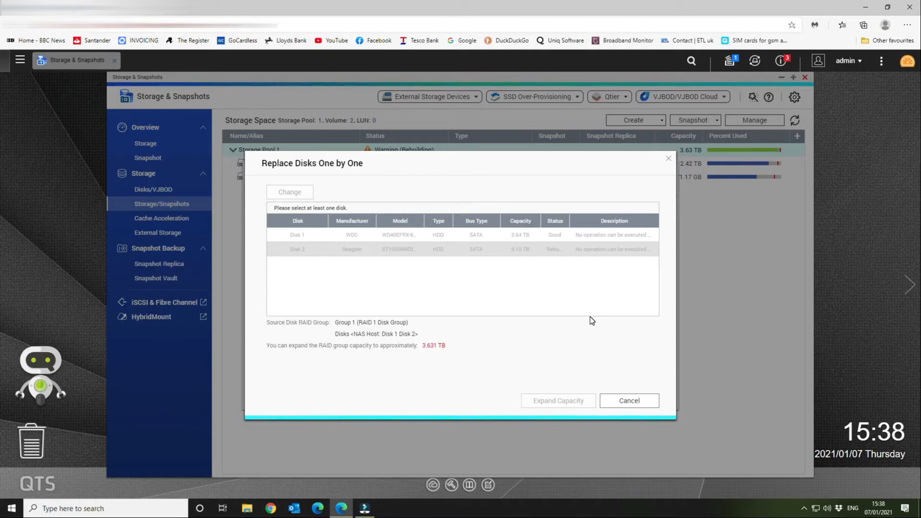
{"action": "left_click", "coordinate": [627, 400]}
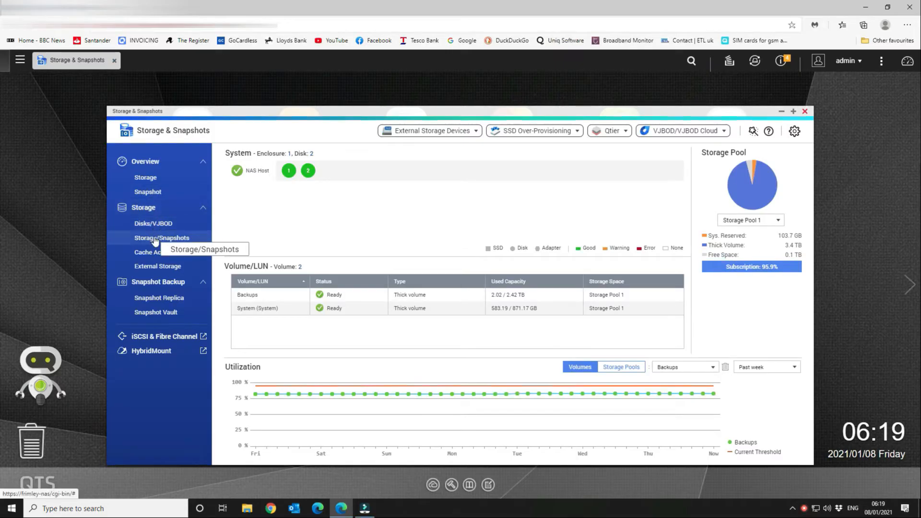
Reopen Storage Pool 1 Management to check RAID Group 1's disks: Disk 1 3.64 TB, Disk 2 9.10 TB.
{"action": "left_click", "coordinate": [162, 236]}
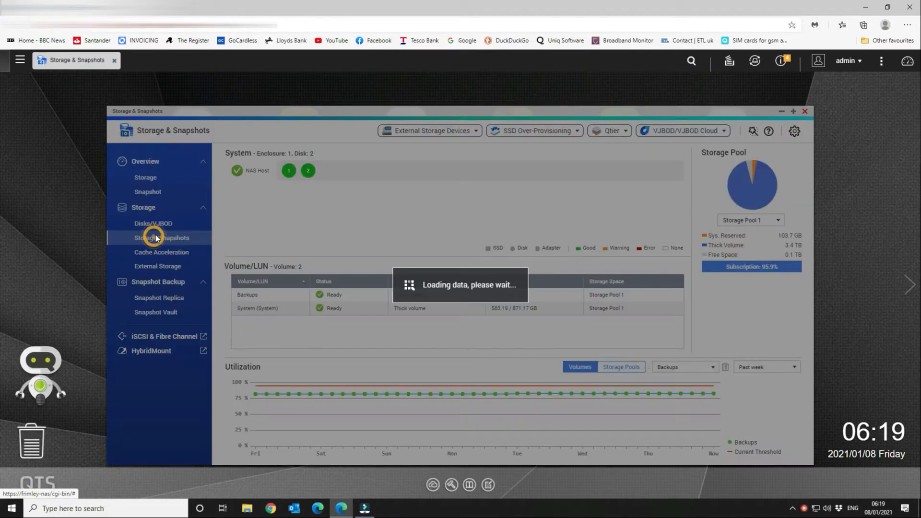
{"action": "left_click", "coordinate": [161, 237]}
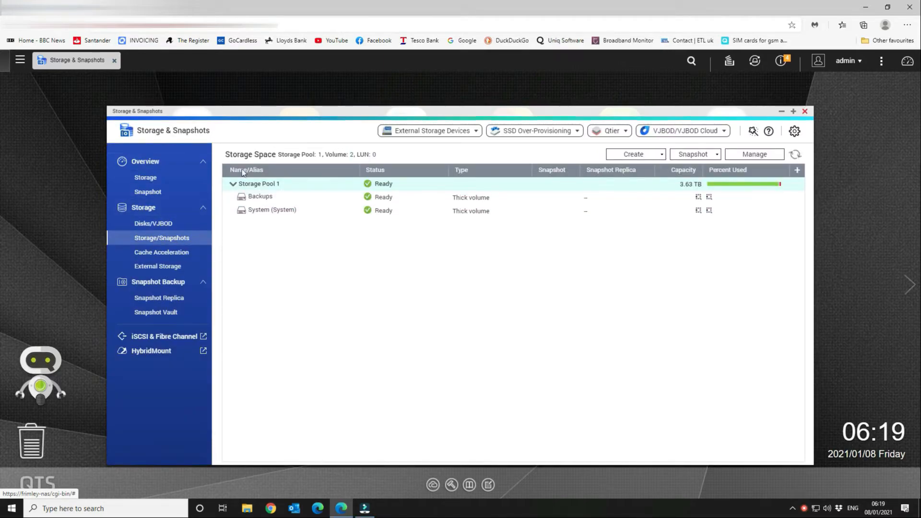
{"action": "left_click", "coordinate": [233, 184]}
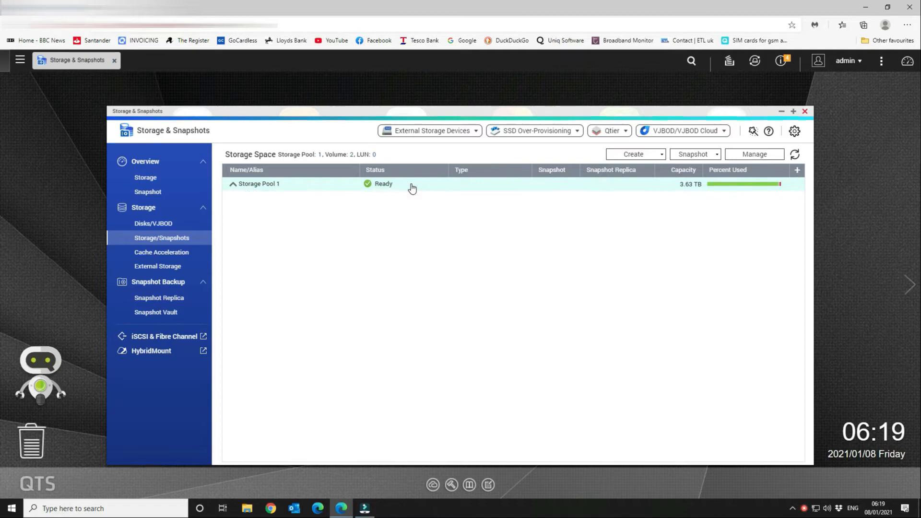
{"action": "mouse_move", "coordinate": [755, 156]}
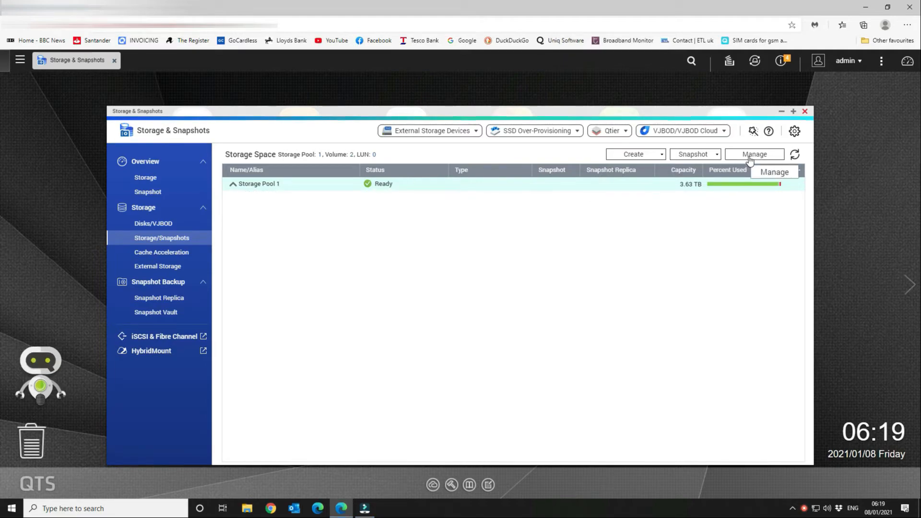
{"action": "left_click", "coordinate": [754, 154]}
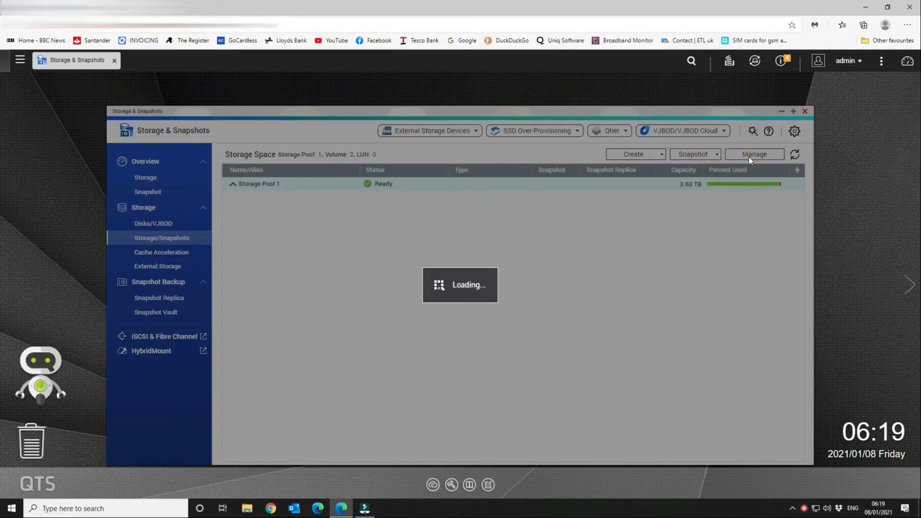
{"action": "left_click", "coordinate": [754, 154]}
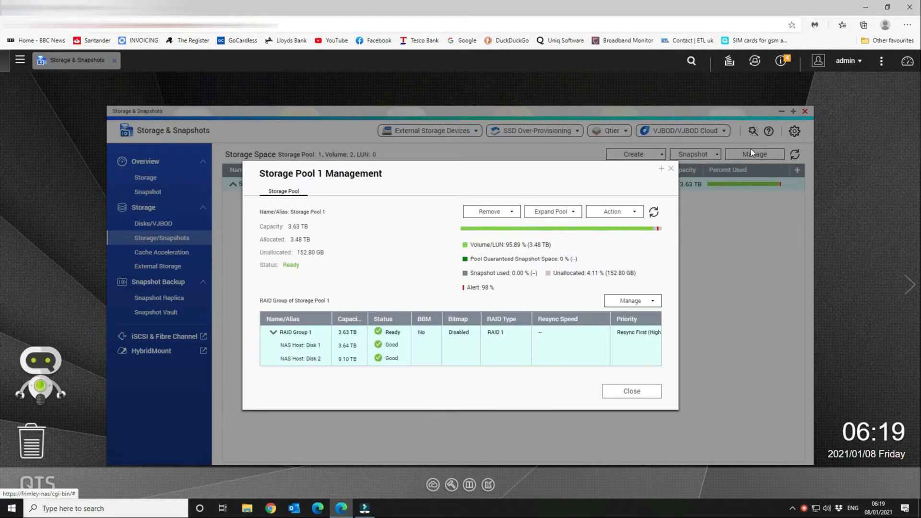
{"action": "mouse_move", "coordinate": [300, 345]}
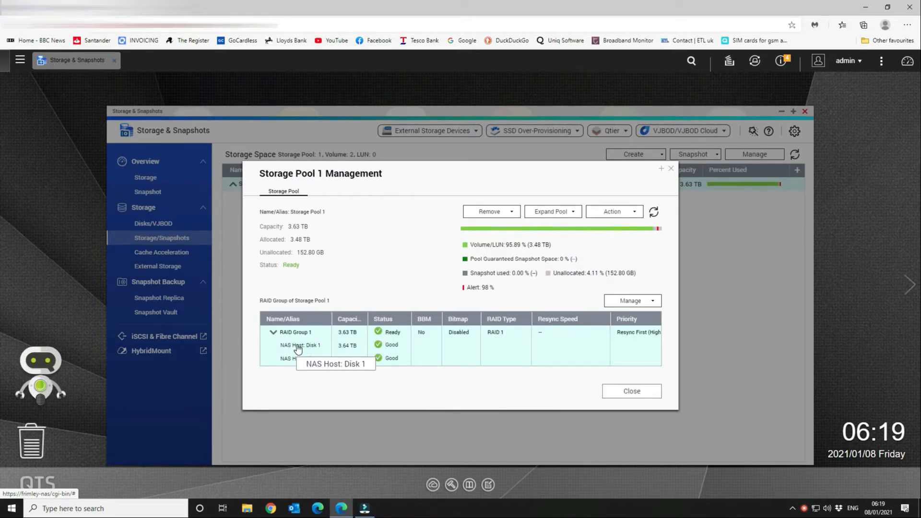
{"action": "mouse_move", "coordinate": [305, 337]}
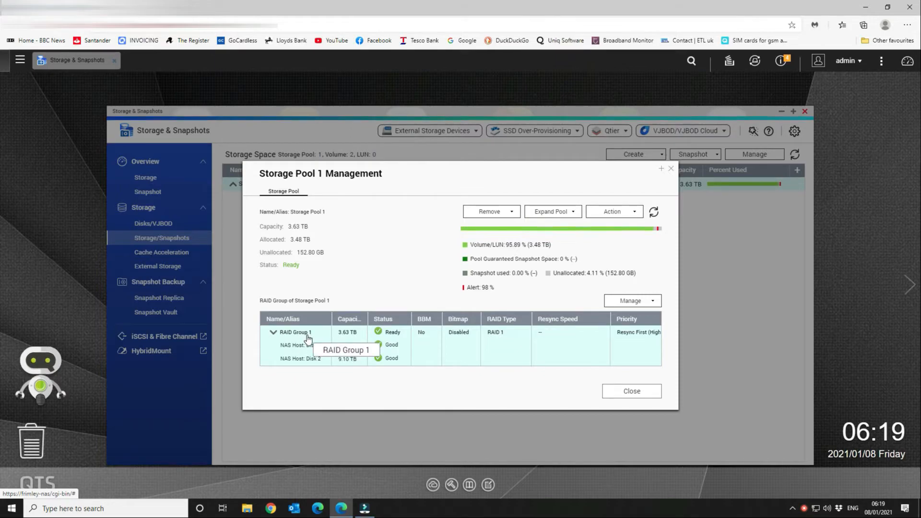
{"action": "mouse_move", "coordinate": [342, 364]}
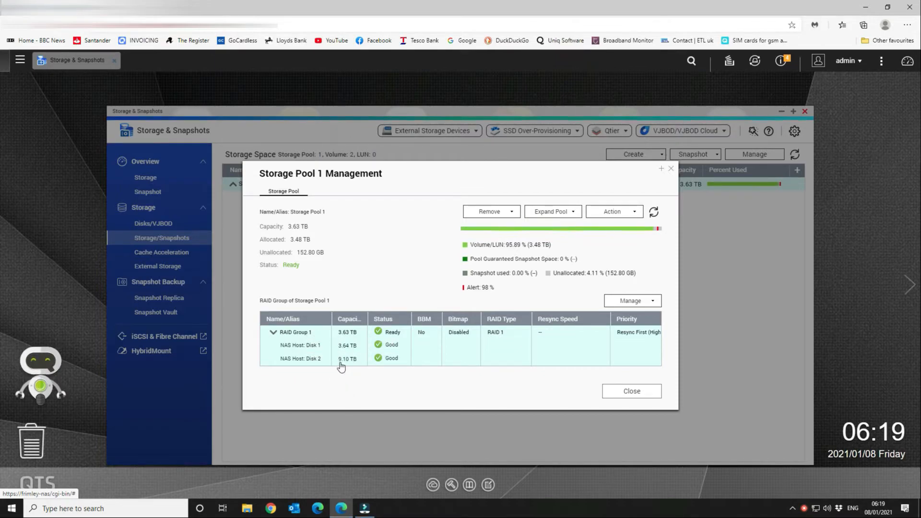
{"action": "mouse_move", "coordinate": [359, 349]}
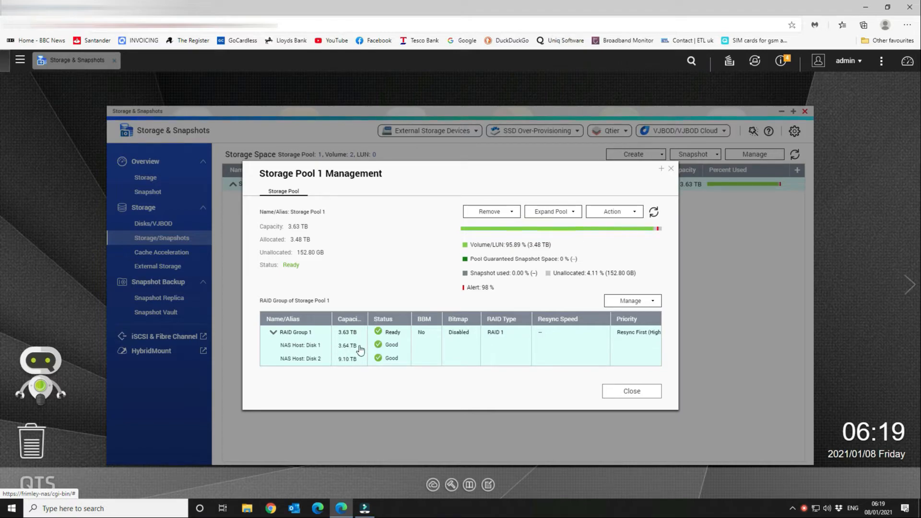
{"action": "mouse_move", "coordinate": [325, 351]}
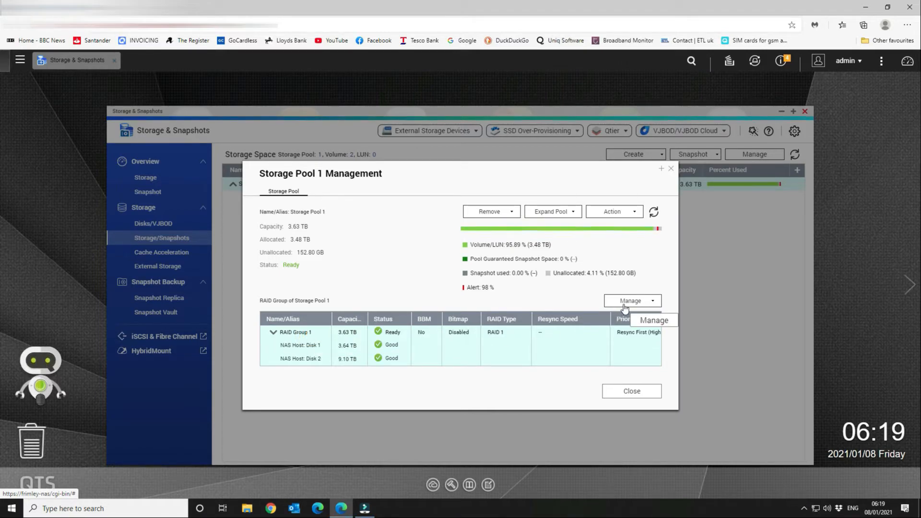
Start Replace Disks One by One again for the RAID group to replace the 3.64 TB Disk 1.
{"action": "left_click", "coordinate": [652, 300]}
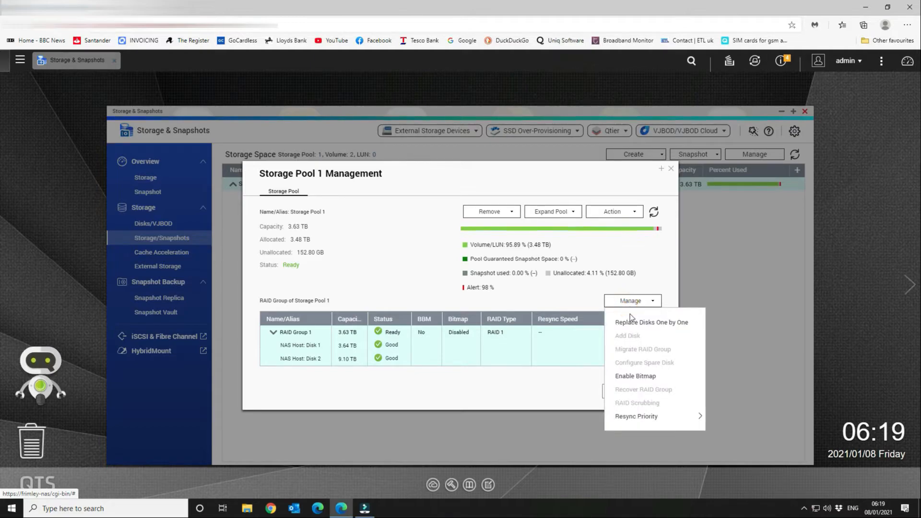
{"action": "left_click", "coordinate": [650, 322]}
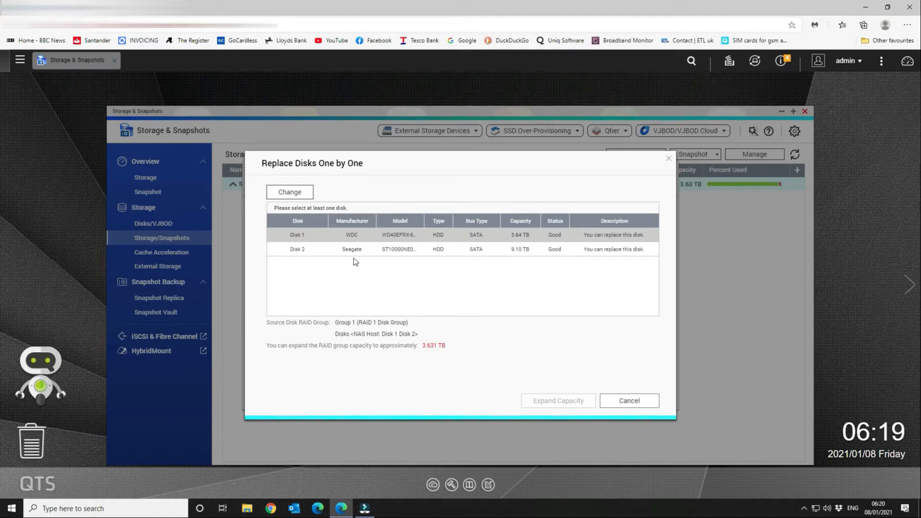
{"action": "mouse_move", "coordinate": [475, 250]}
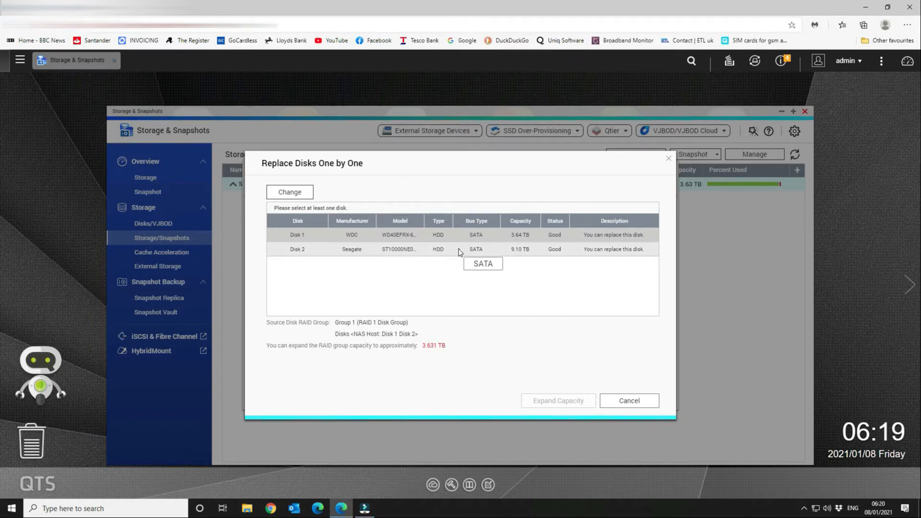
{"action": "mouse_move", "coordinate": [467, 236]}
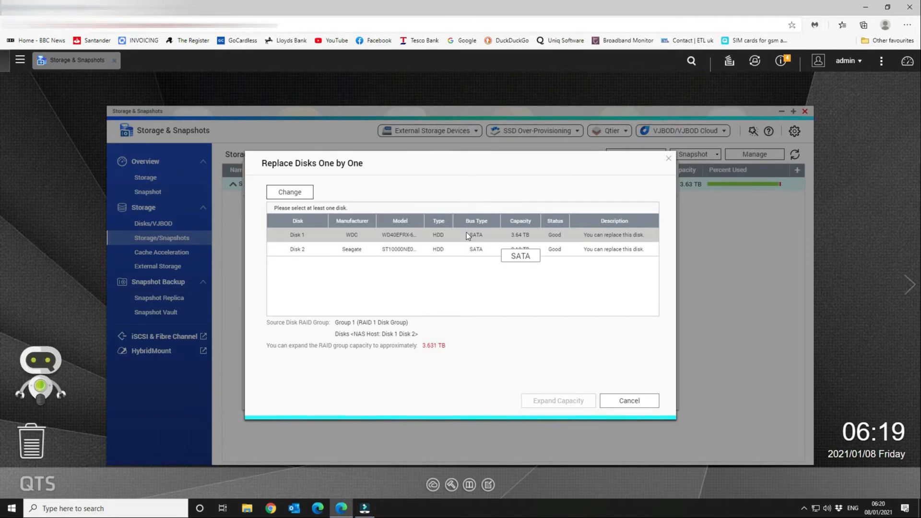
{"action": "mouse_move", "coordinate": [301, 193]}
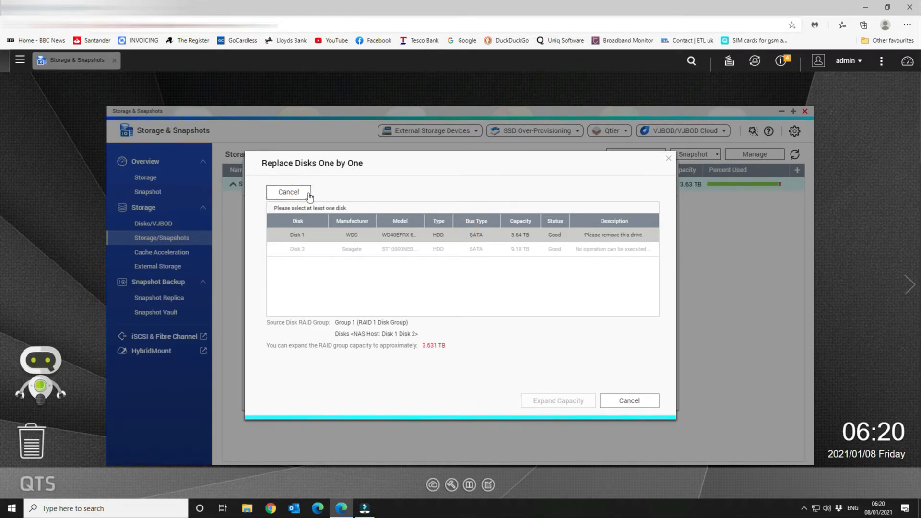
{"action": "mouse_move", "coordinate": [553, 242]}
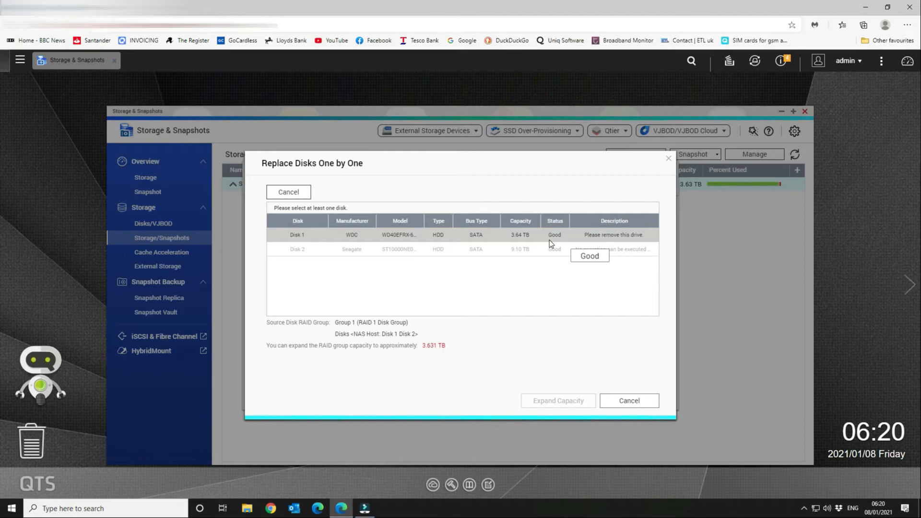
{"action": "mouse_move", "coordinate": [609, 234]}
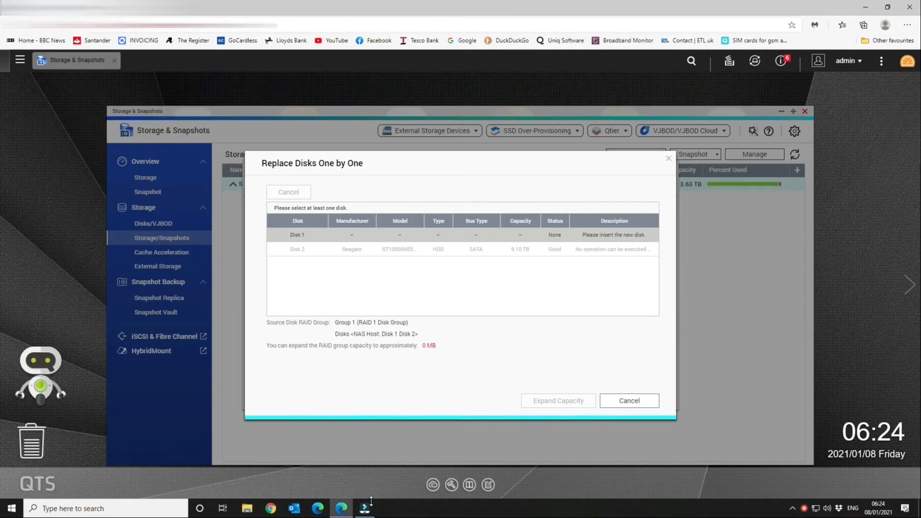
{"action": "mouse_move", "coordinate": [479, 214]}
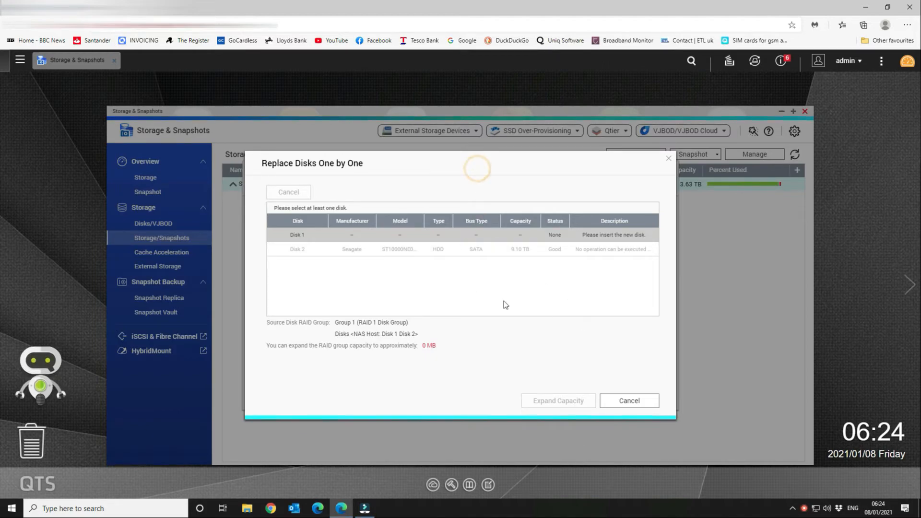
{"action": "mouse_move", "coordinate": [550, 249]}
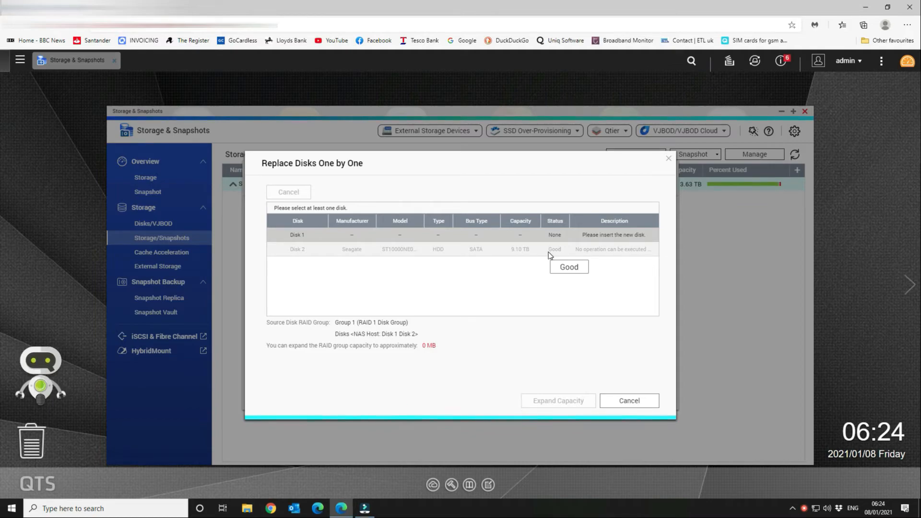
Select the new 9.10 TB Seagate Disk 1 in the replacement list as it rebuilds.
{"action": "left_click", "coordinate": [297, 234]}
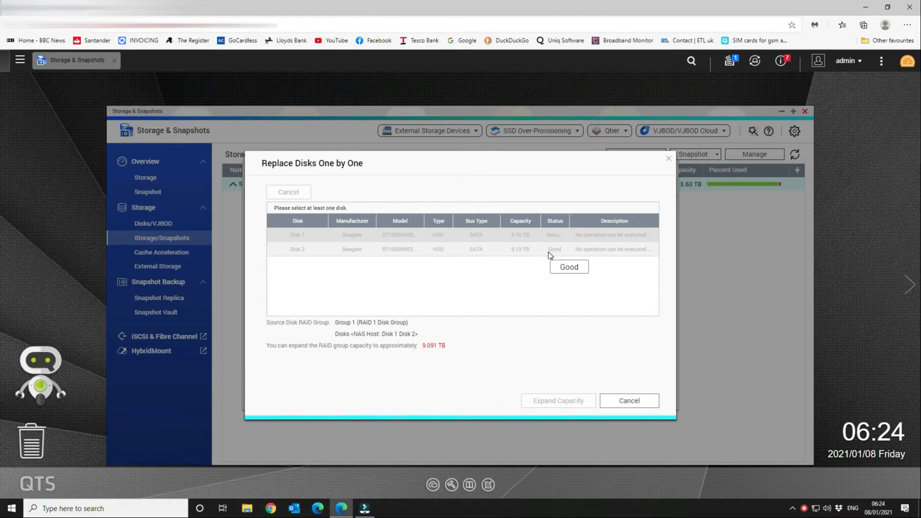
{"action": "mouse_move", "coordinate": [519, 248]}
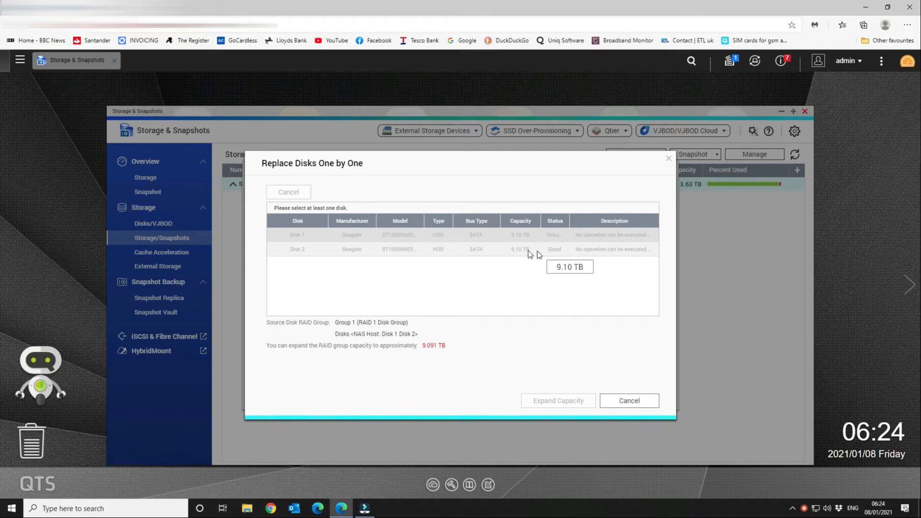
{"action": "mouse_move", "coordinate": [598, 247]}
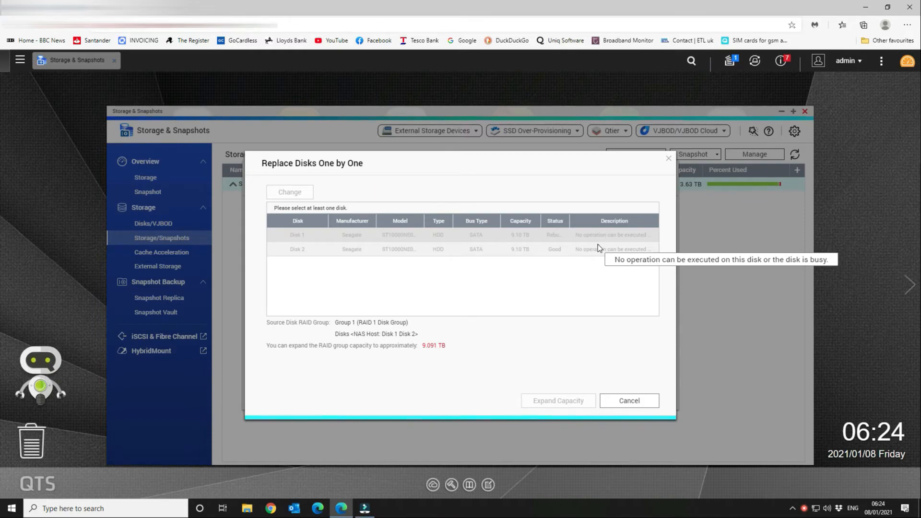
{"action": "mouse_move", "coordinate": [598, 250]}
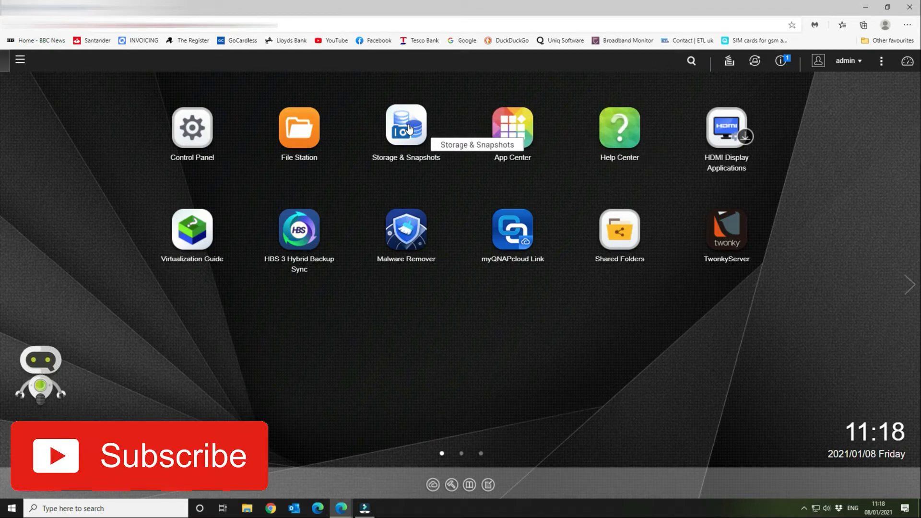
Relaunch Storage & Snapshots and show Storage Pool 1 at 3.63 TB with Backups 2.42 TB and System 871.17 GB.
{"action": "left_click", "coordinate": [405, 127]}
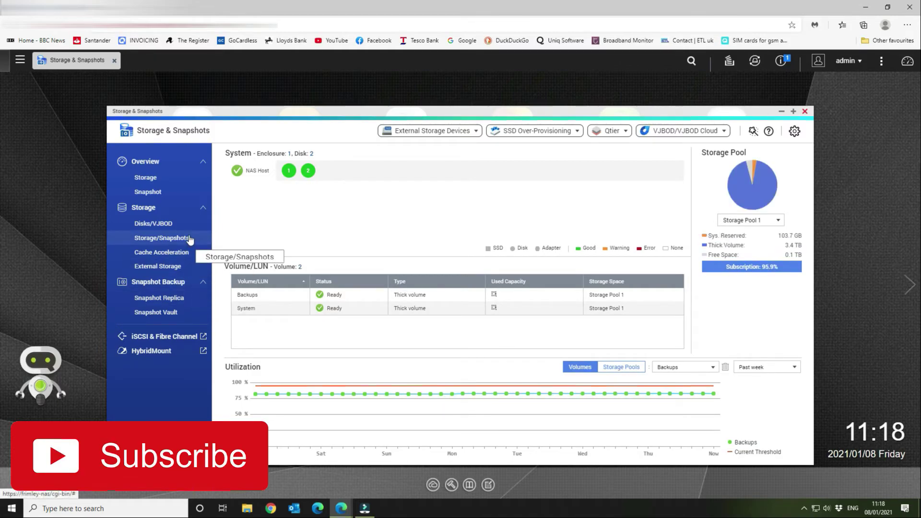
{"action": "left_click", "coordinate": [160, 238]}
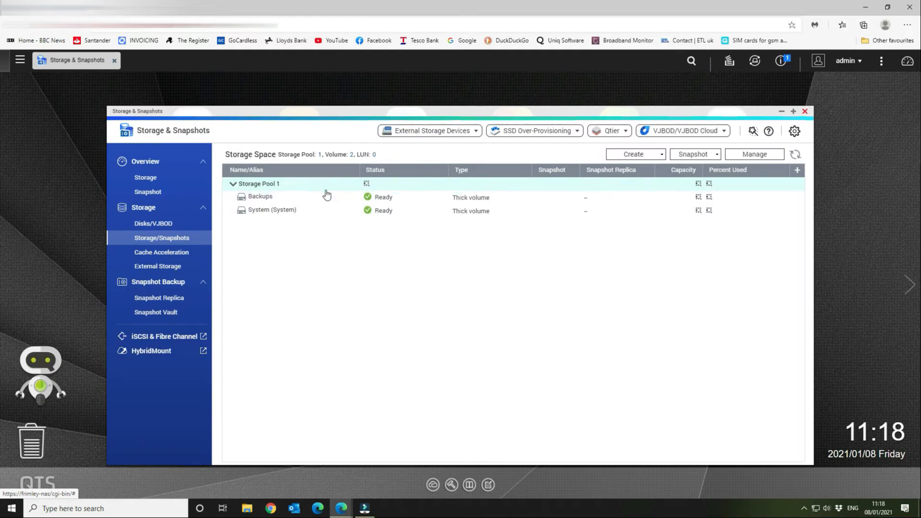
{"action": "left_click", "coordinate": [232, 184]}
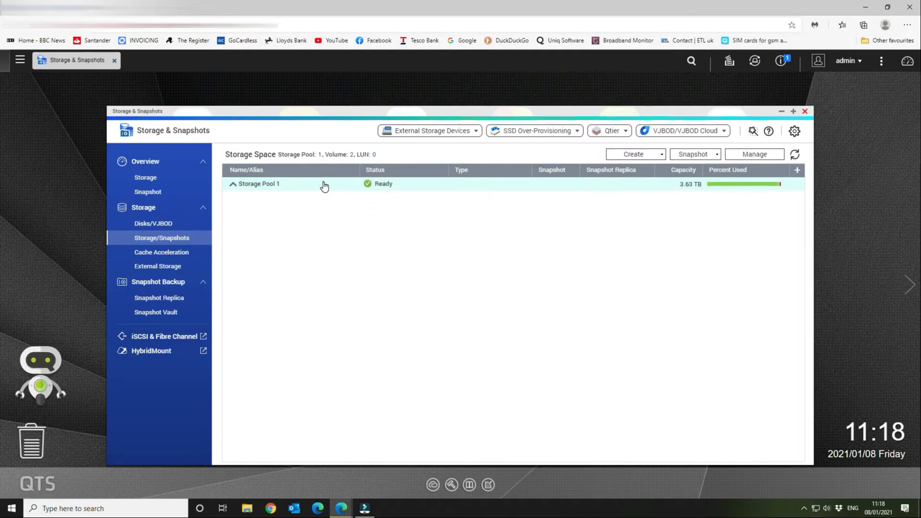
{"action": "left_click", "coordinate": [233, 183]}
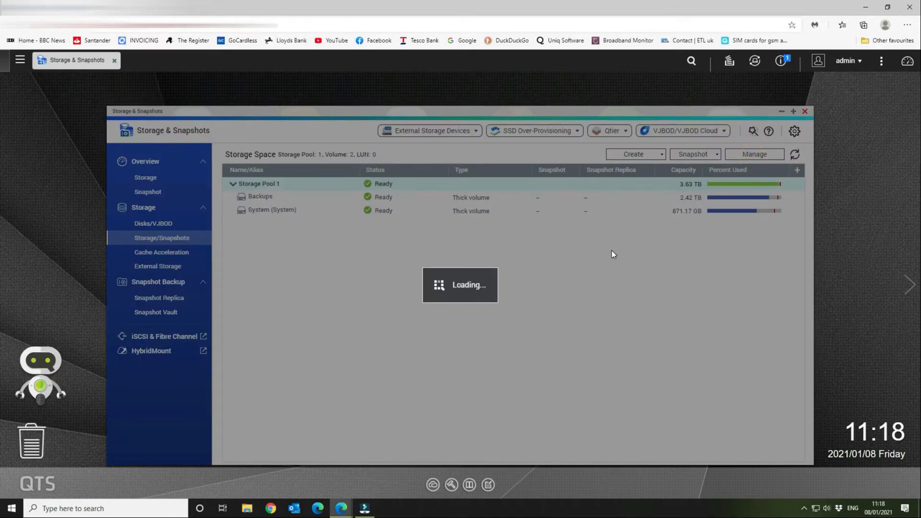
Request Expand Capacity for the RAID group to about 9.091 TB using both 9.10 TB disks.
{"action": "left_click", "coordinate": [755, 153]}
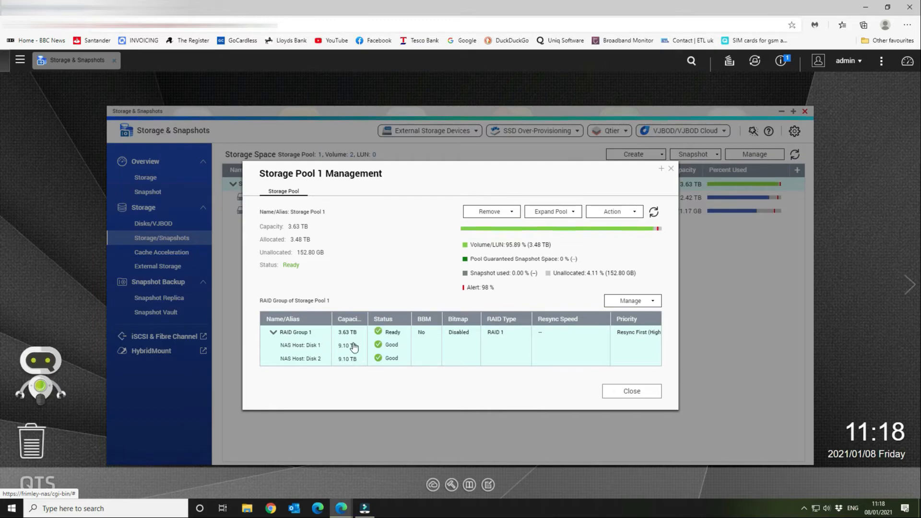
{"action": "mouse_move", "coordinate": [627, 327]}
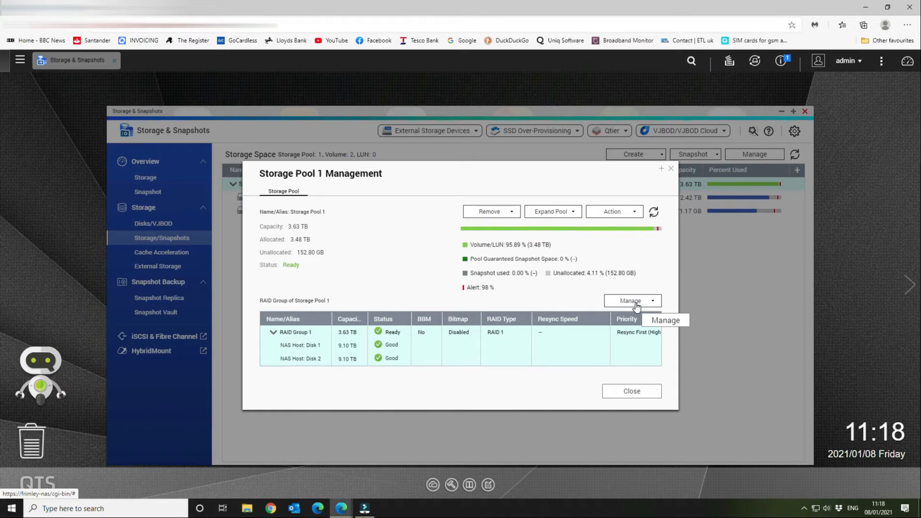
{"action": "left_click", "coordinate": [630, 300]}
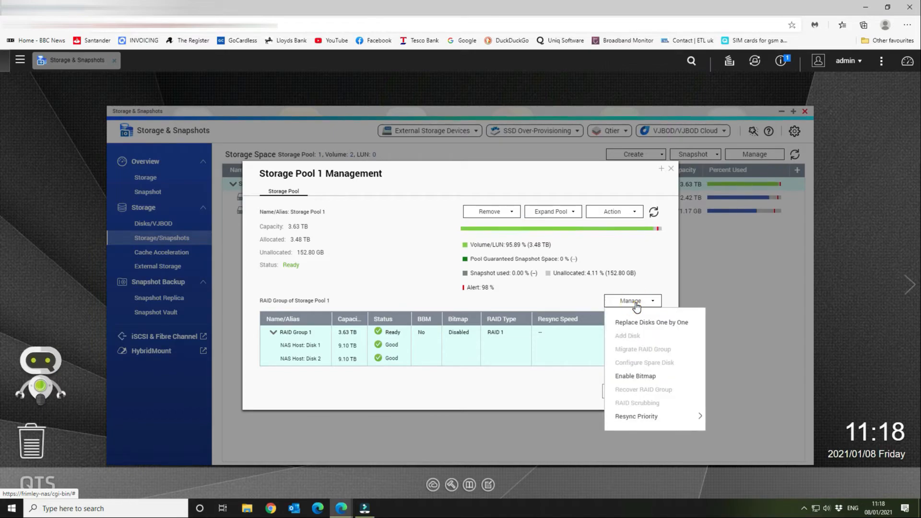
{"action": "mouse_move", "coordinate": [644, 282]}
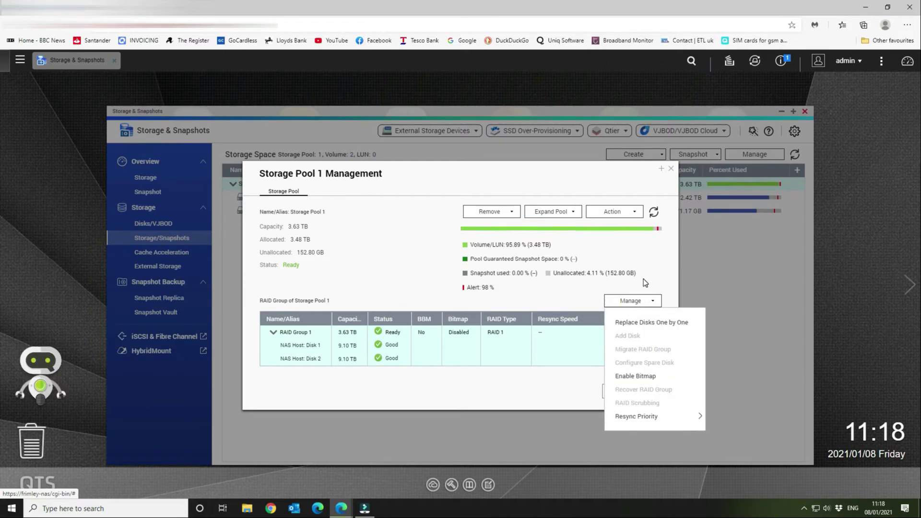
{"action": "left_click", "coordinate": [650, 322]}
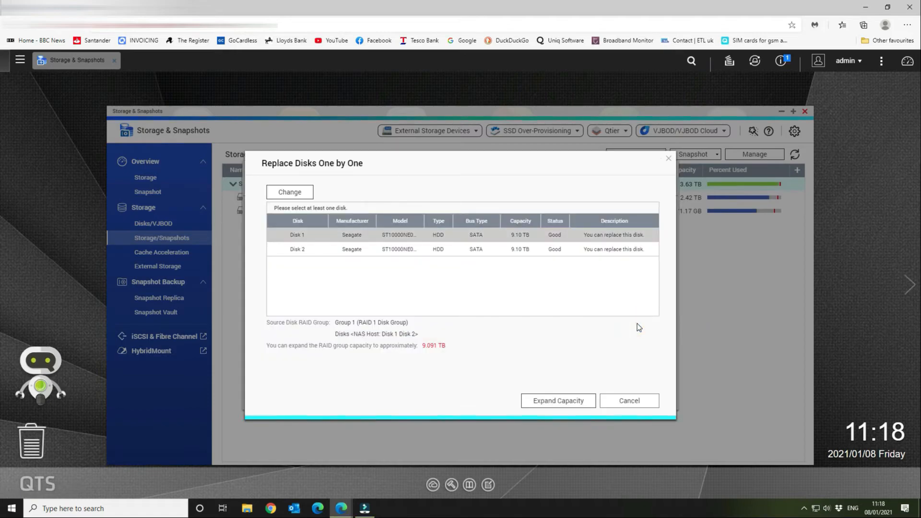
{"action": "mouse_move", "coordinate": [557, 400]}
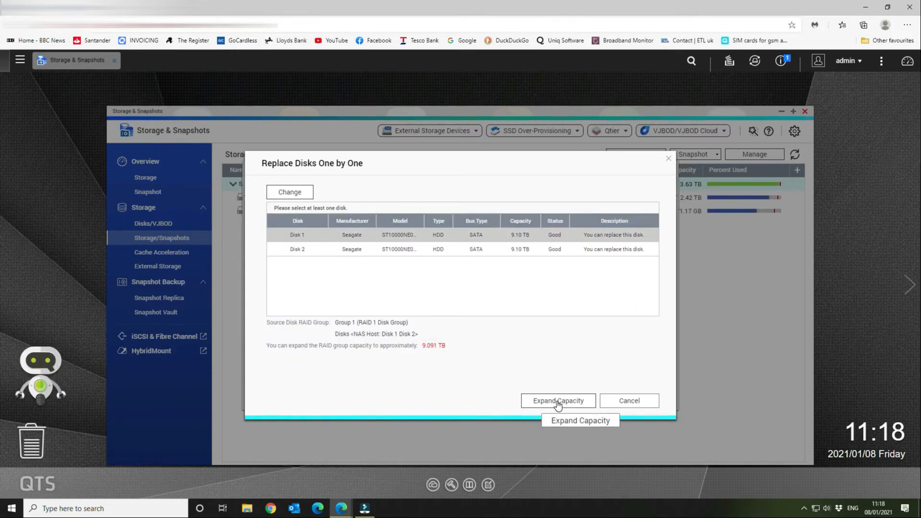
{"action": "left_click", "coordinate": [557, 401]}
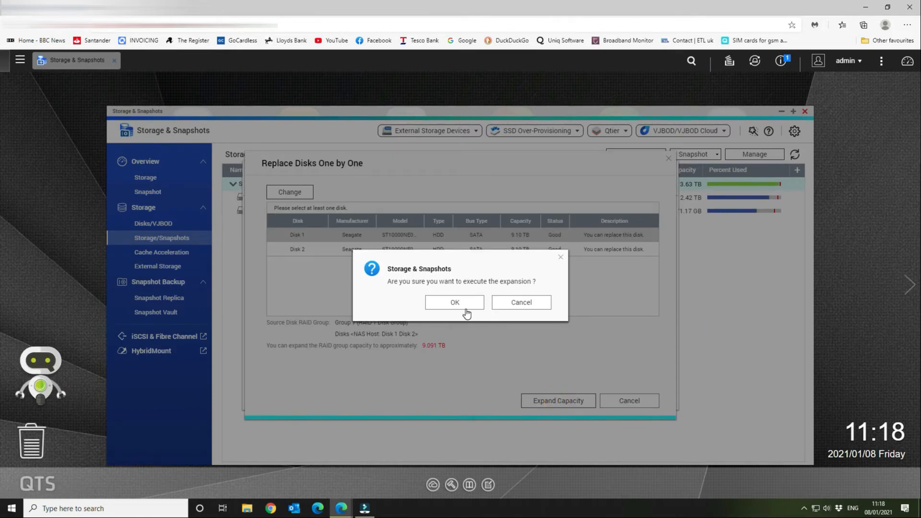
Confirm executing the RAID group capacity expansion to about 9.091 TB.
{"action": "left_click", "coordinate": [454, 302]}
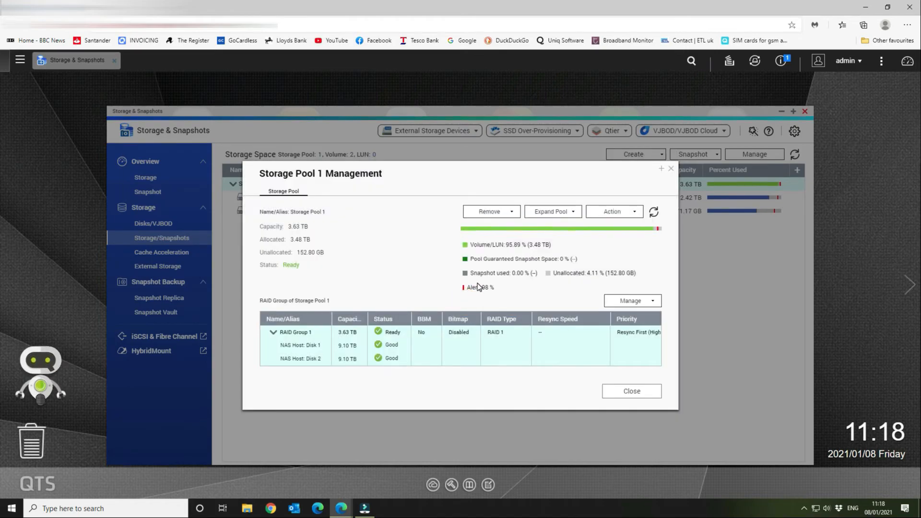
{"action": "mouse_move", "coordinate": [393, 332]}
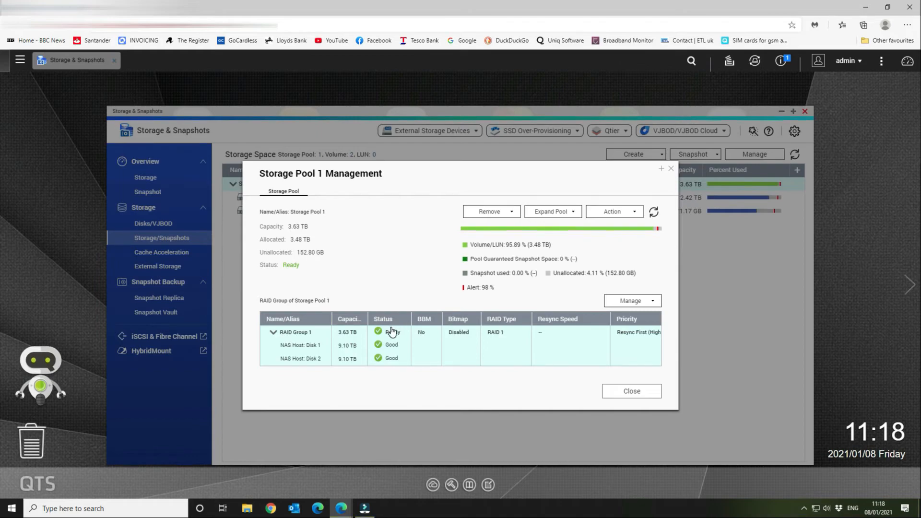
{"action": "mouse_move", "coordinate": [424, 319]}
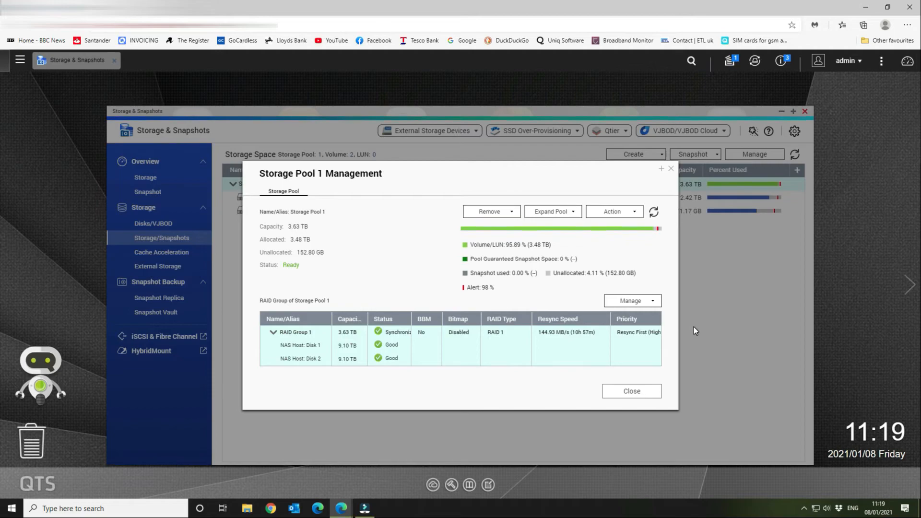
{"action": "mouse_move", "coordinate": [647, 389]}
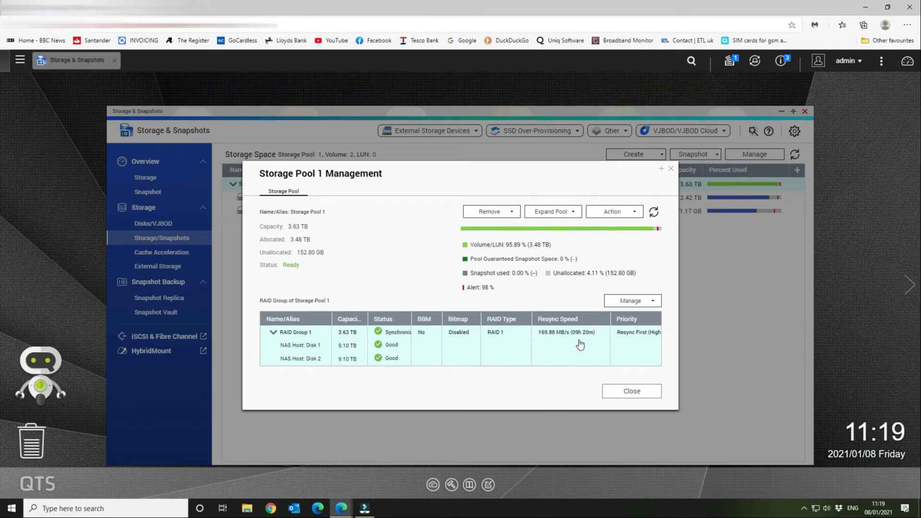
{"action": "mouse_move", "coordinate": [576, 341]}
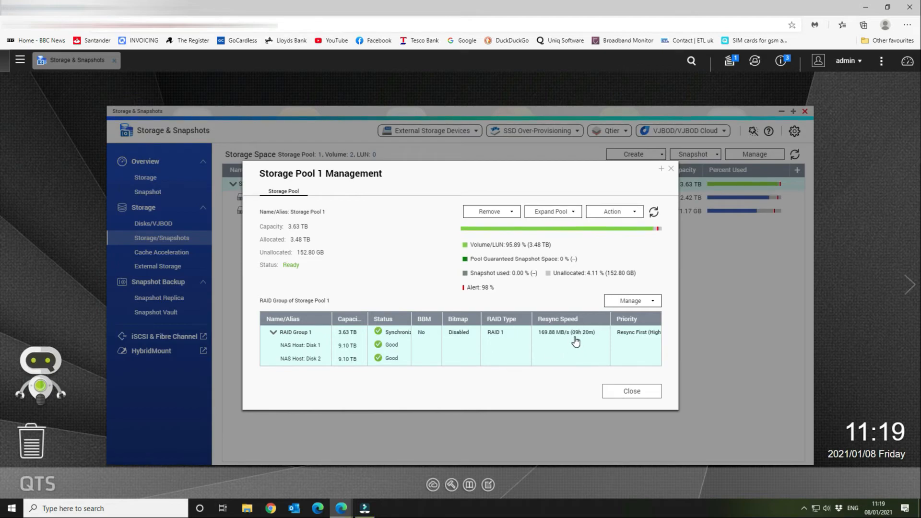
{"action": "mouse_move", "coordinate": [579, 334]}
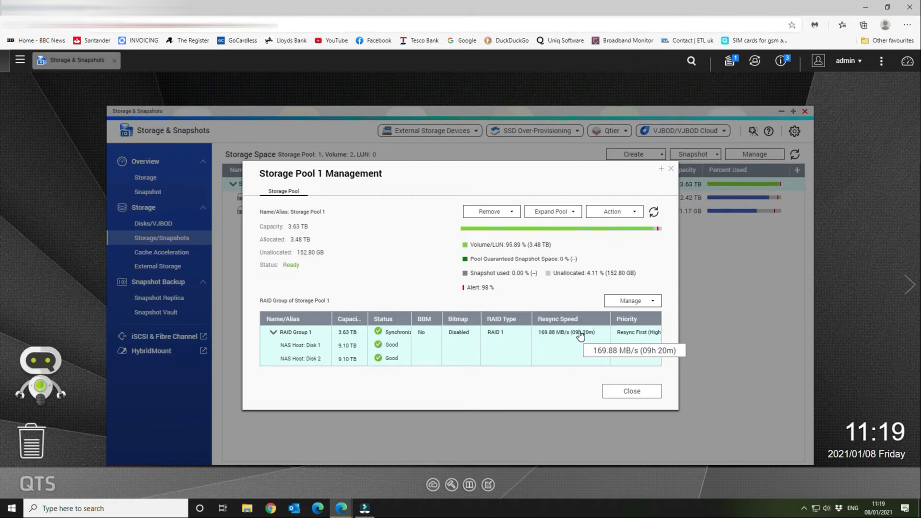
{"action": "mouse_move", "coordinate": [580, 357]}
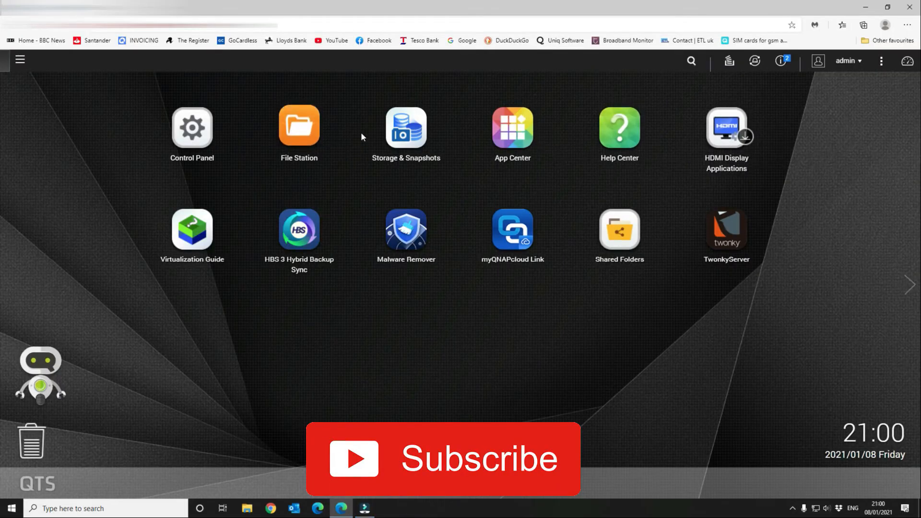
View the storage space list with Storage Pool 1 collapsed, showing Ready at 9.09 TB.
{"action": "left_click", "coordinate": [405, 126]}
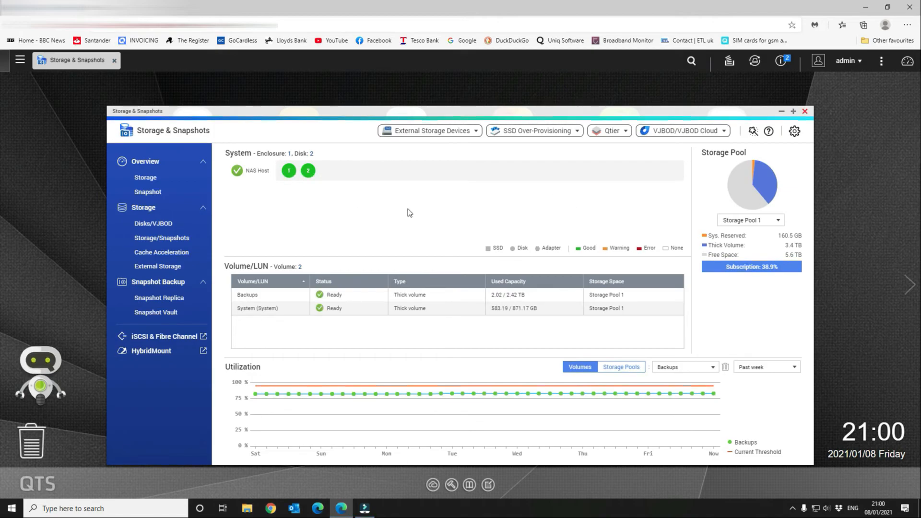
{"action": "left_click", "coordinate": [161, 237]}
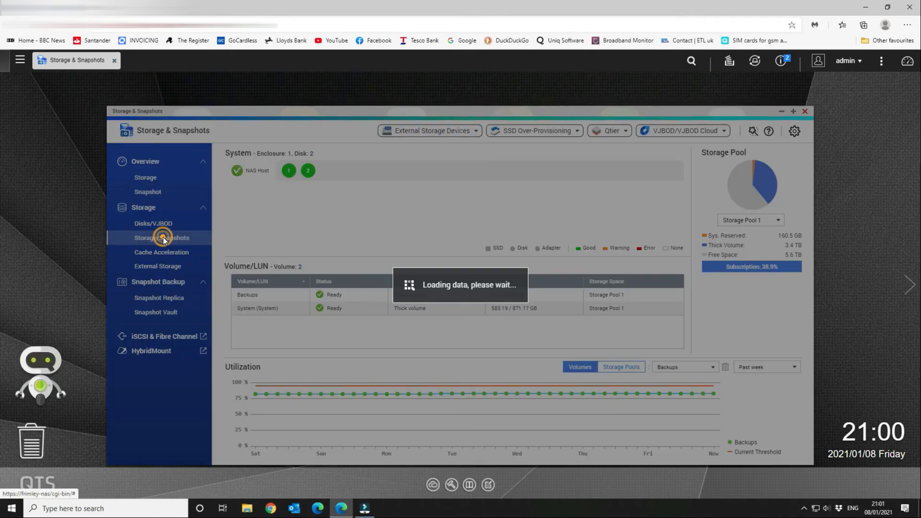
{"action": "left_click", "coordinate": [162, 238]}
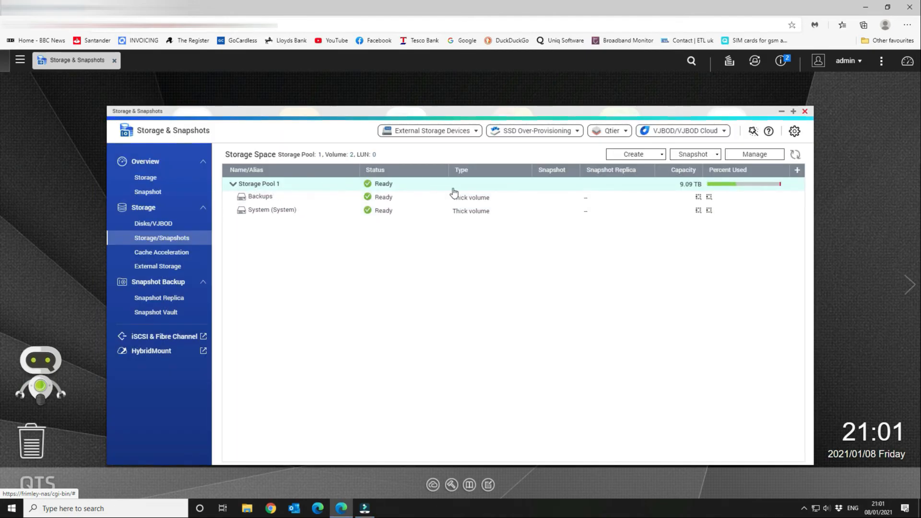
{"action": "mouse_move", "coordinate": [683, 188]}
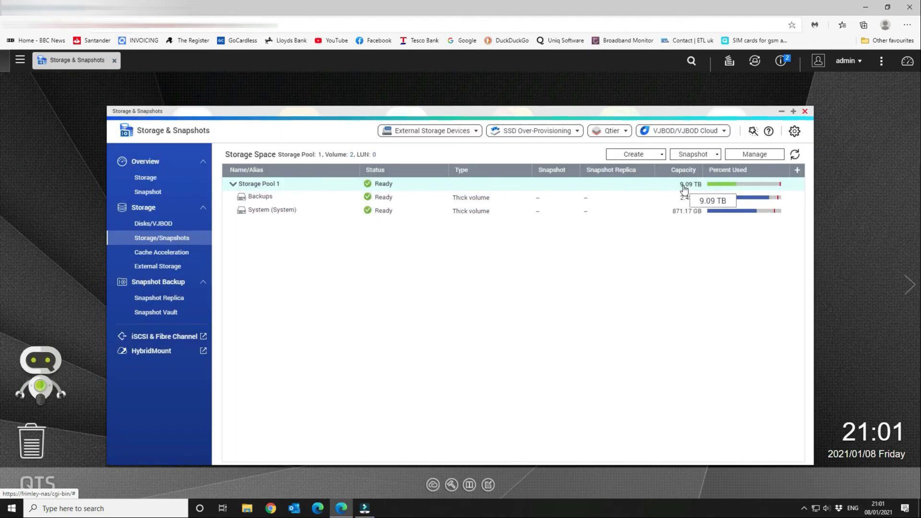
{"action": "left_click", "coordinate": [232, 183]}
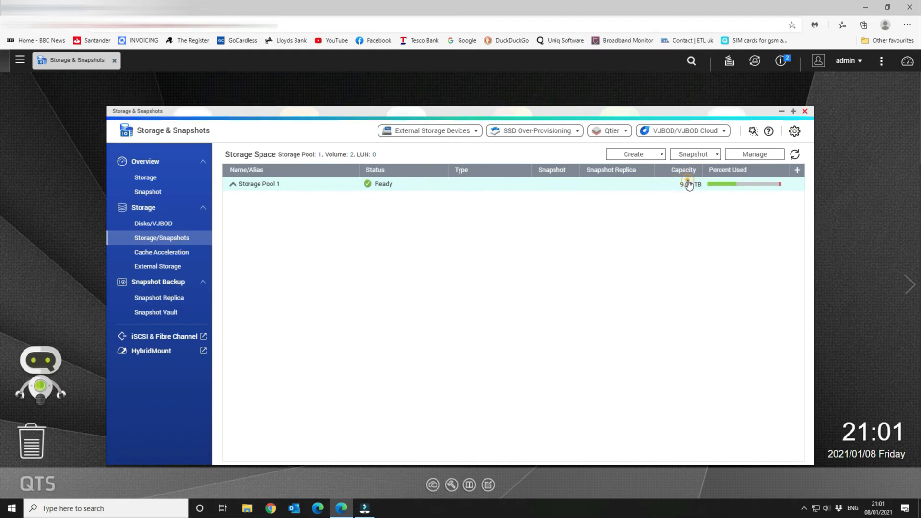
Expand Storage Pool 1 to show its Backups 2.42 TB and System 871.17 GB volumes.
{"action": "left_click", "coordinate": [232, 184]}
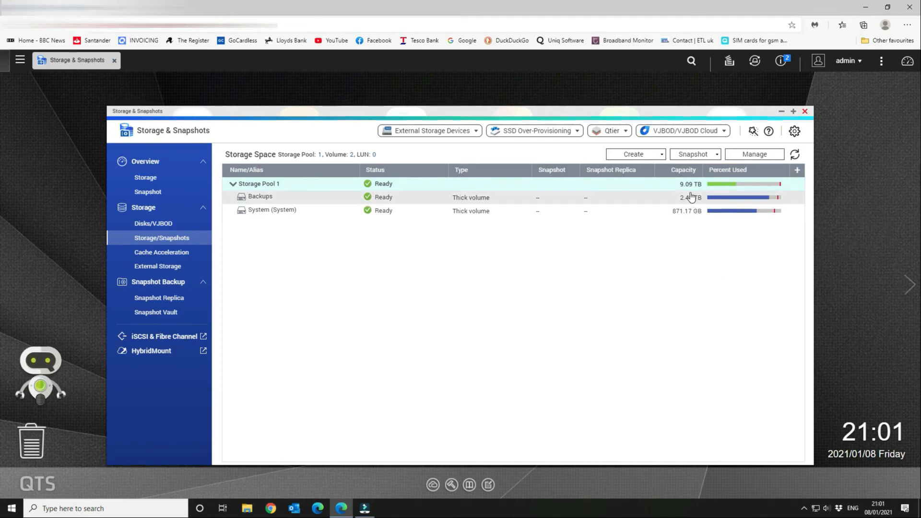
{"action": "mouse_move", "coordinate": [687, 184]}
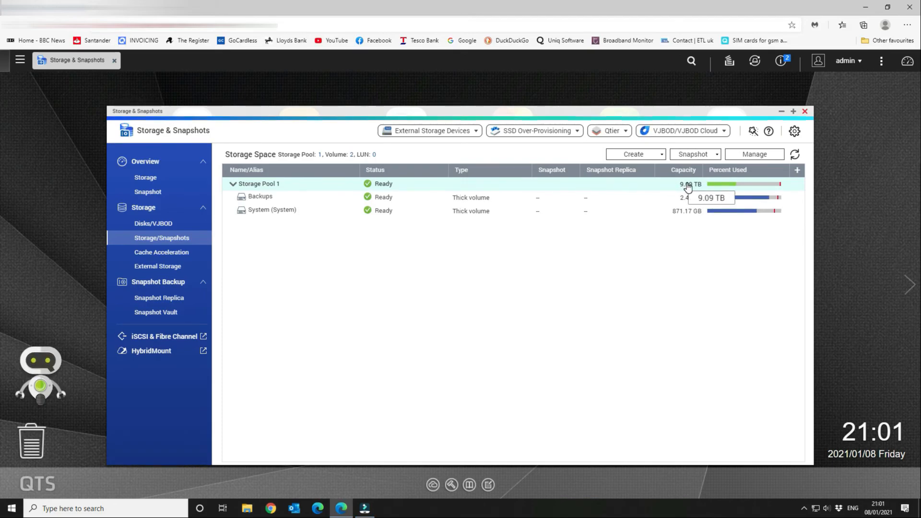
{"action": "mouse_move", "coordinate": [707, 190]}
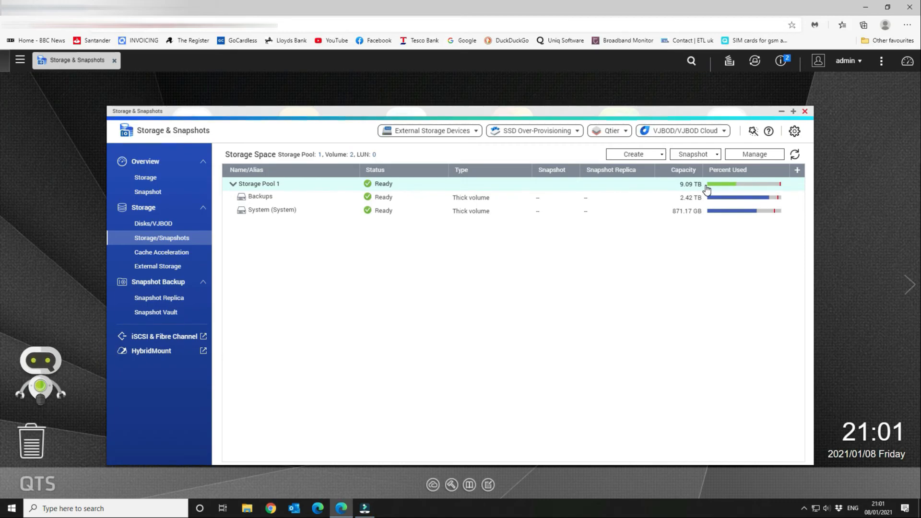
{"action": "mouse_move", "coordinate": [280, 234]}
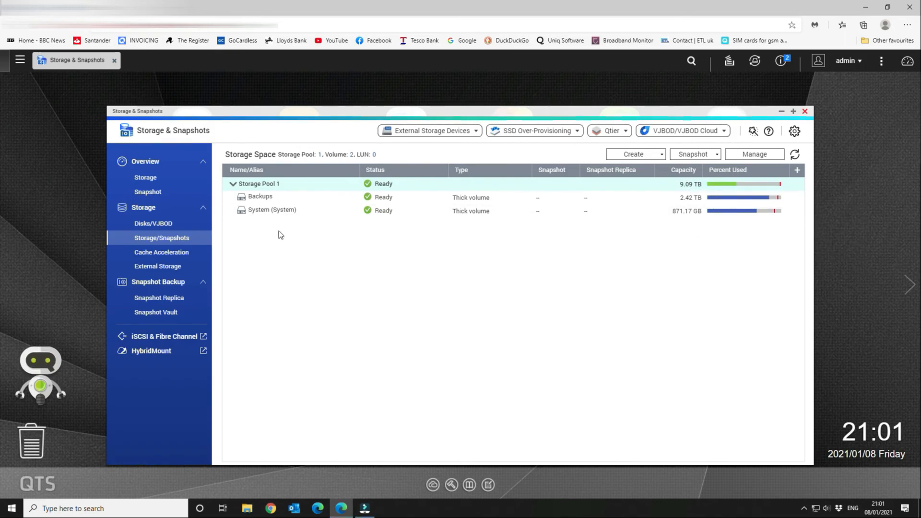
{"action": "mouse_move", "coordinate": [298, 227]}
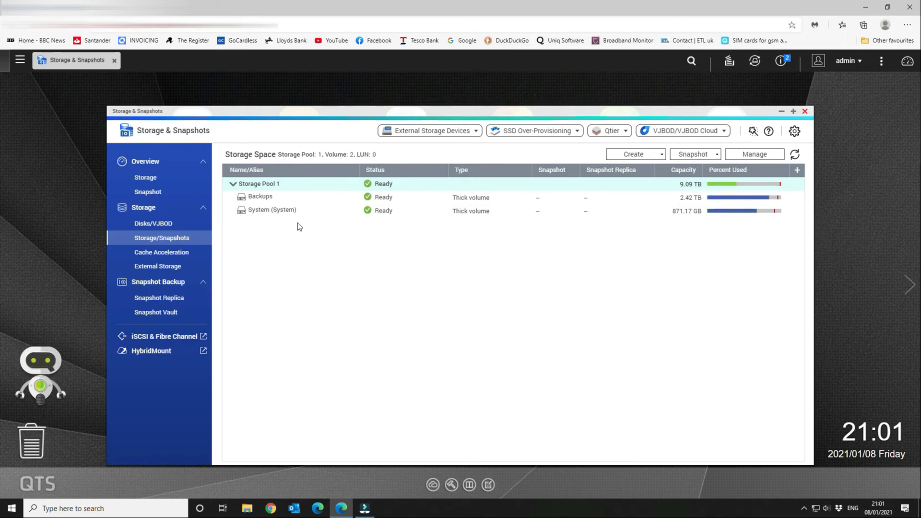
{"action": "mouse_move", "coordinate": [268, 187]}
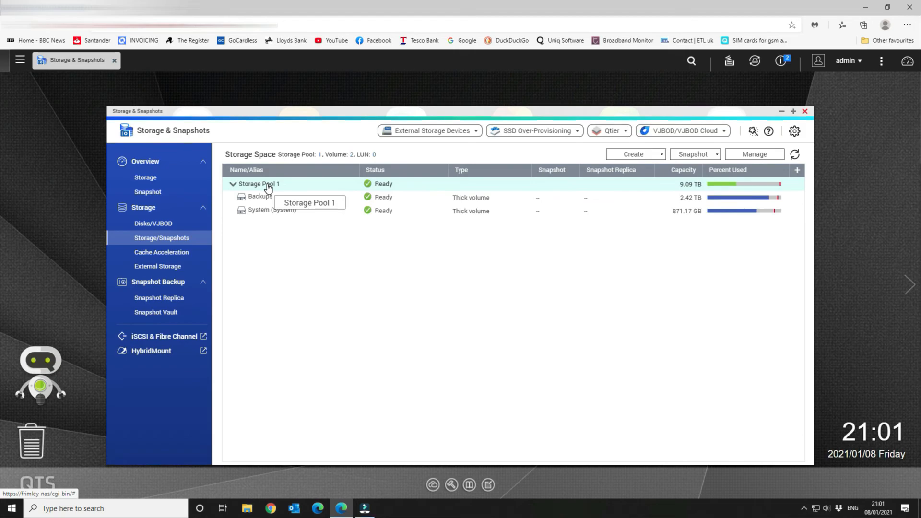
{"action": "mouse_move", "coordinate": [718, 169]}
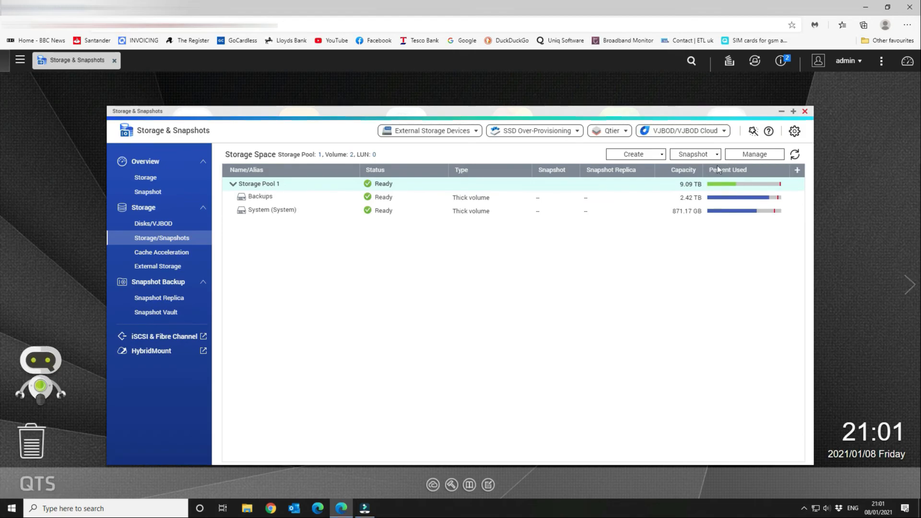
{"action": "mouse_move", "coordinate": [742, 184]}
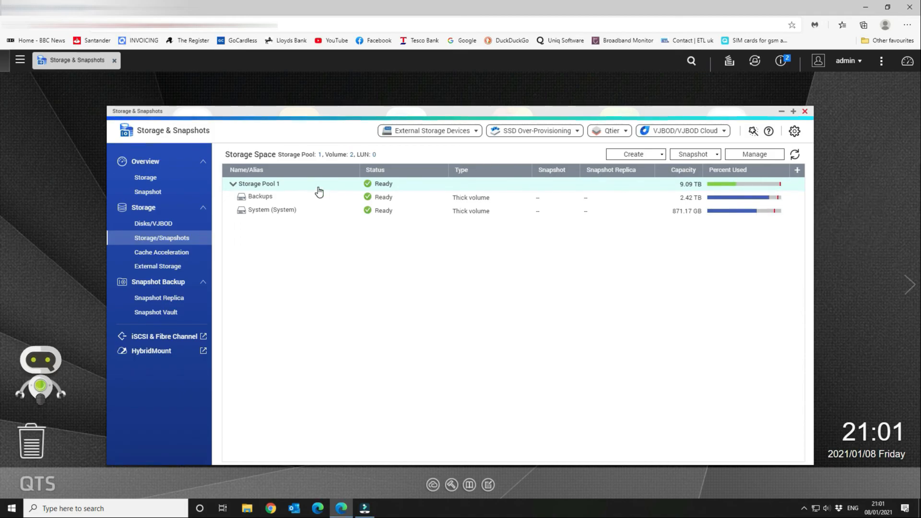
{"action": "mouse_move", "coordinate": [302, 183]}
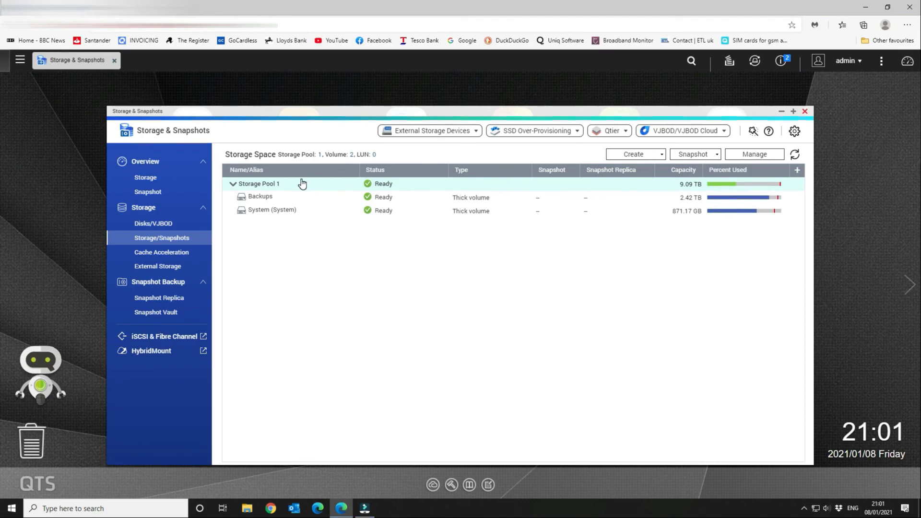
{"action": "mouse_move", "coordinate": [284, 197]}
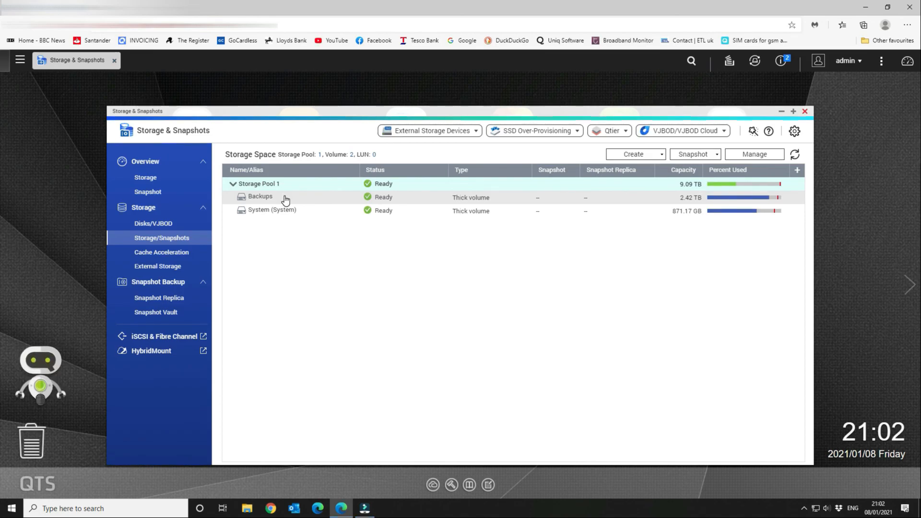
{"action": "mouse_move", "coordinate": [281, 190]}
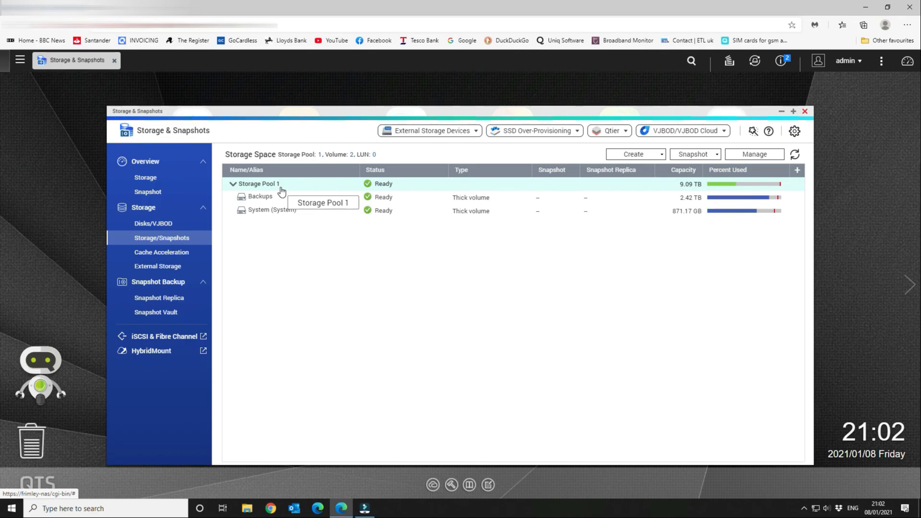
{"action": "mouse_move", "coordinate": [707, 266]}
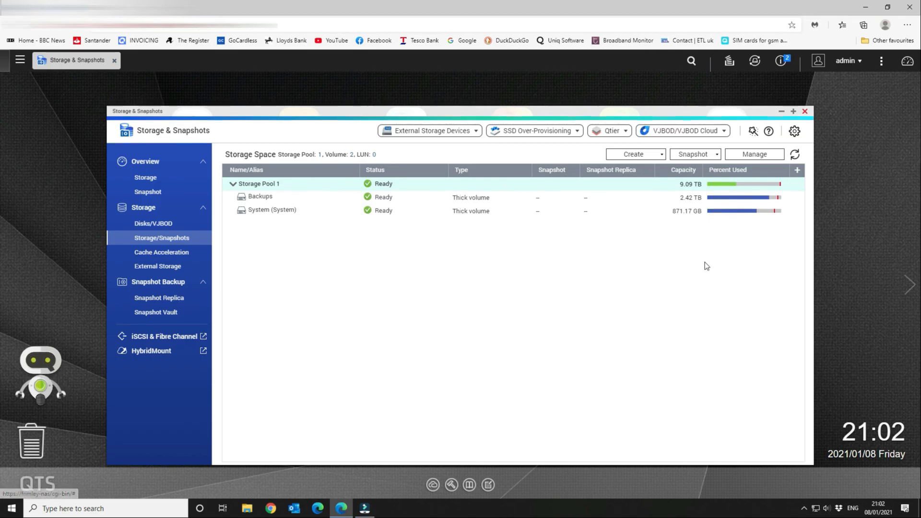
{"action": "mouse_move", "coordinate": [711, 247]}
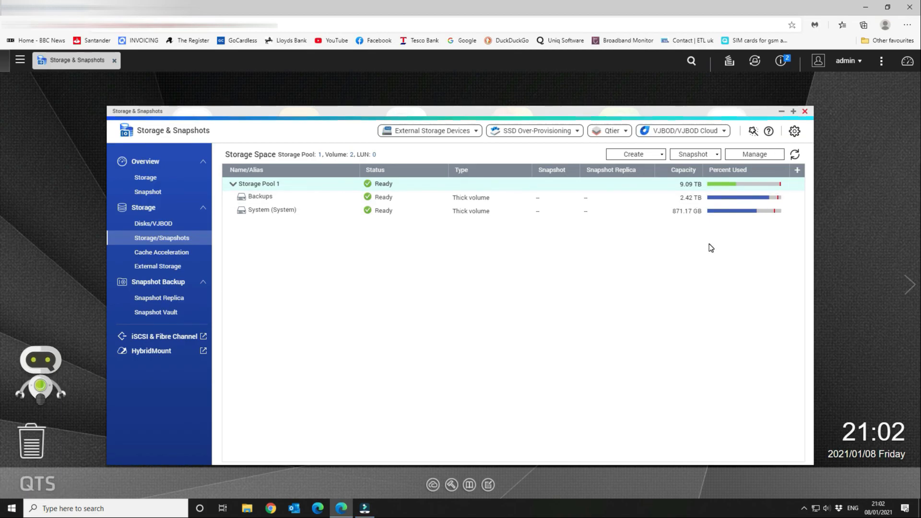